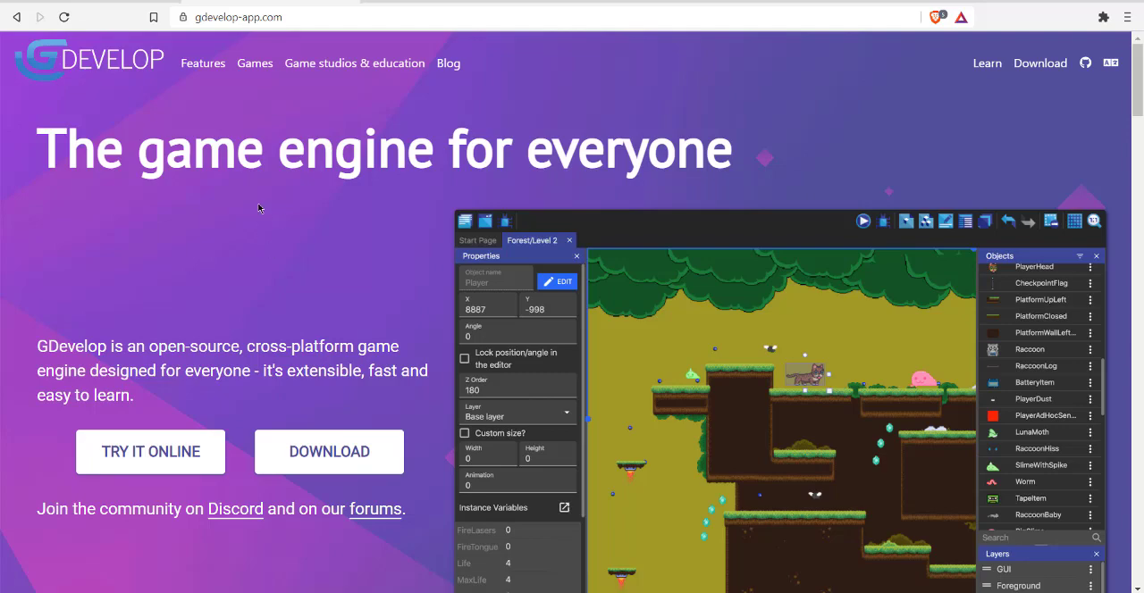
pyautogui.moveTo(256, 198)
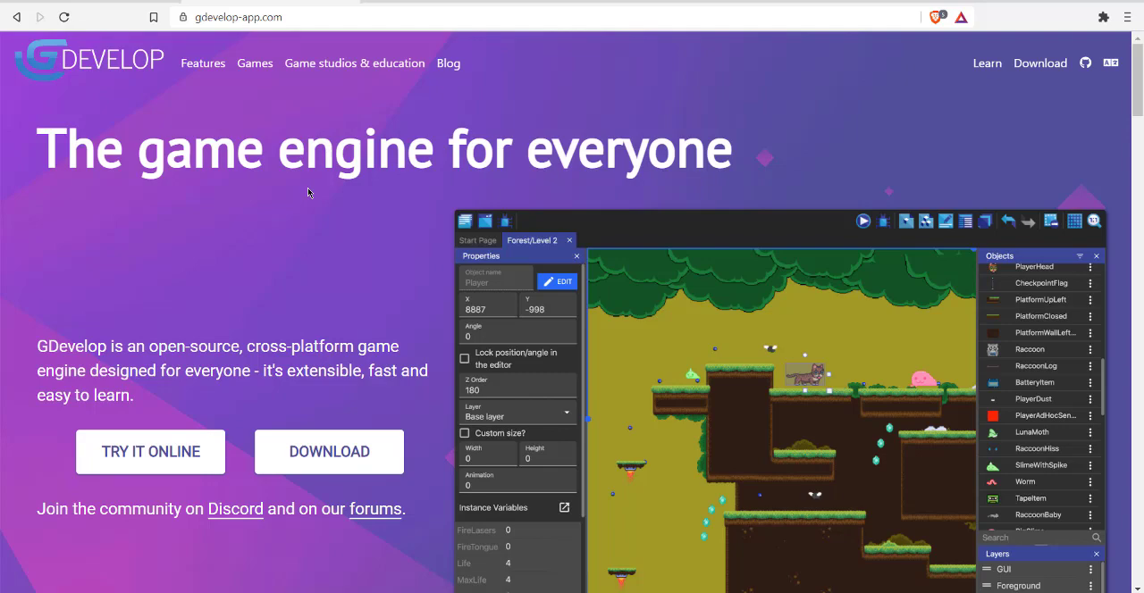
pyautogui.moveTo(490, 157)
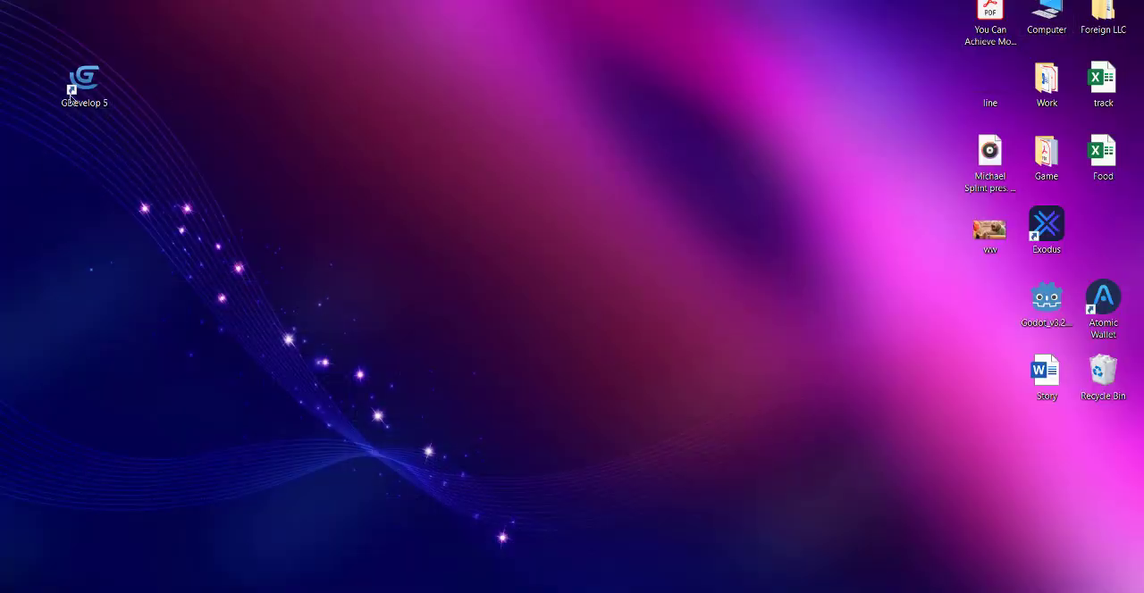
# Launch GDevelop 5, select the ball and open its object editor's Behaviors tab.
pyautogui.doubleClick(83, 79)
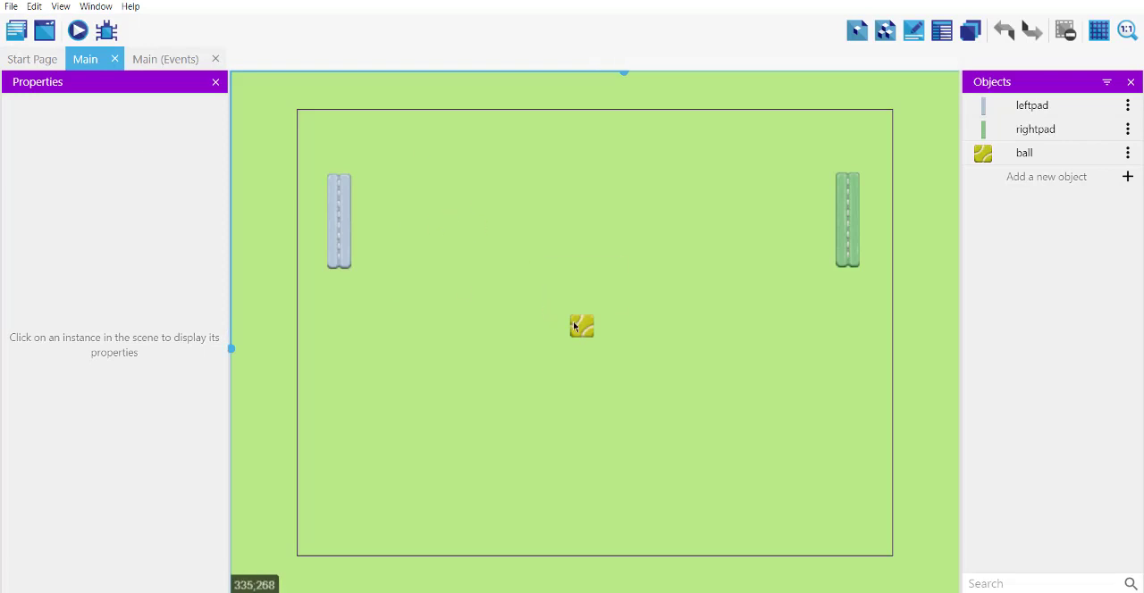
pyautogui.click(581, 326)
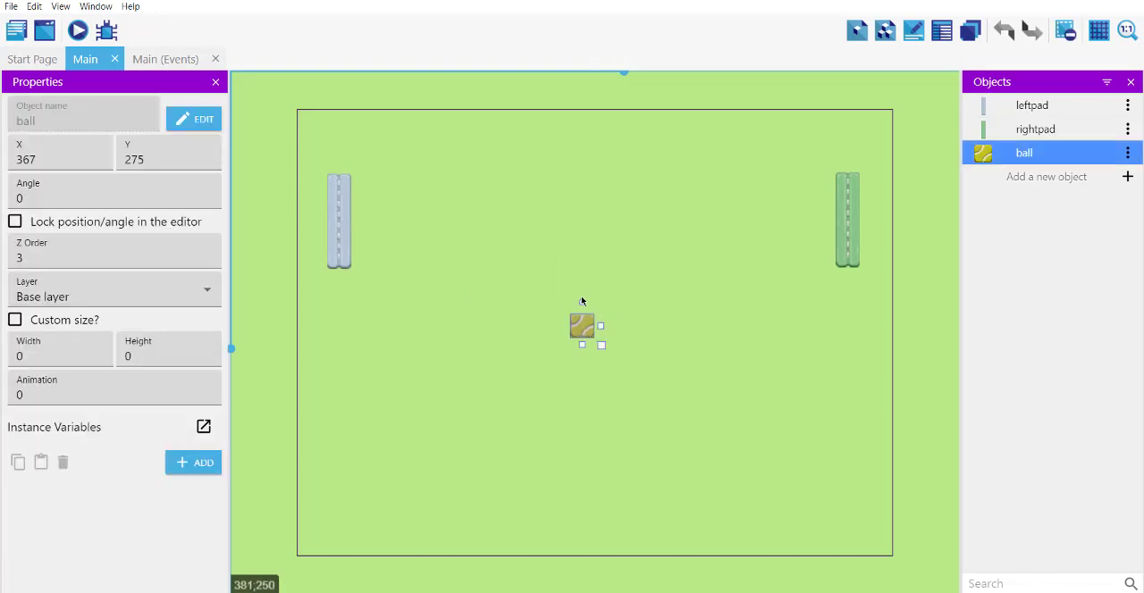
pyautogui.moveTo(587, 324)
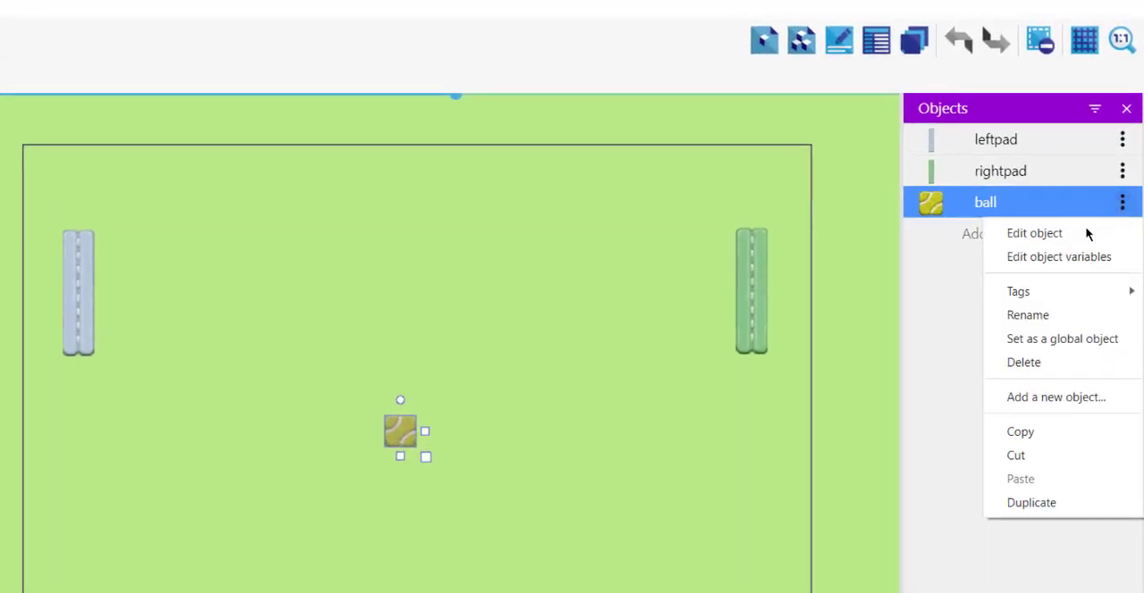
pyautogui.click(1034, 234)
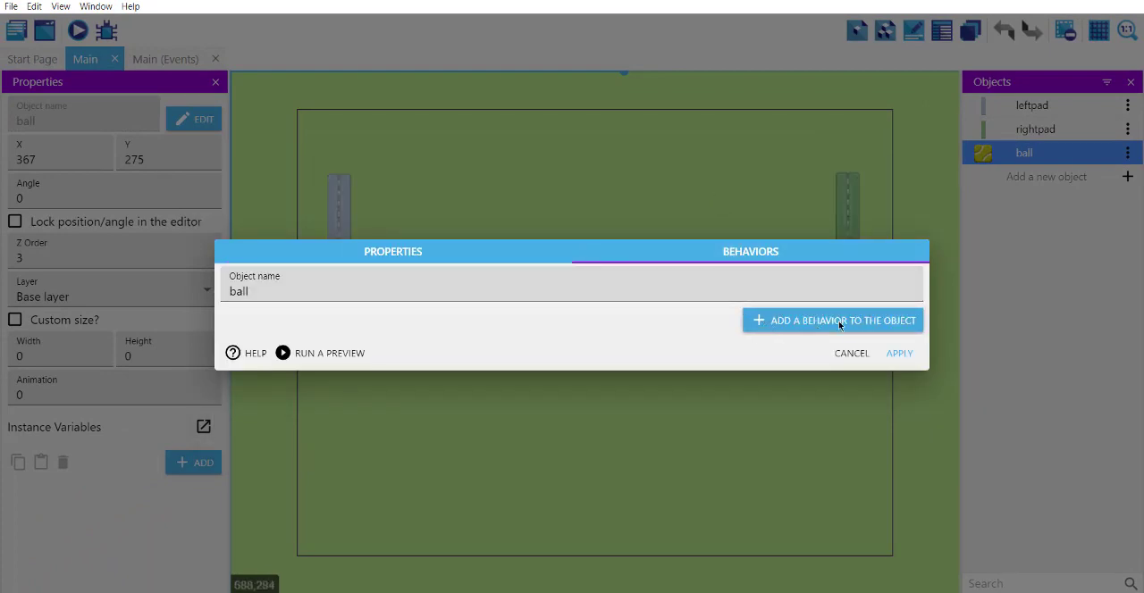
# Add the Physics Engine 2.0 behavior to the ball.
pyautogui.click(832, 320)
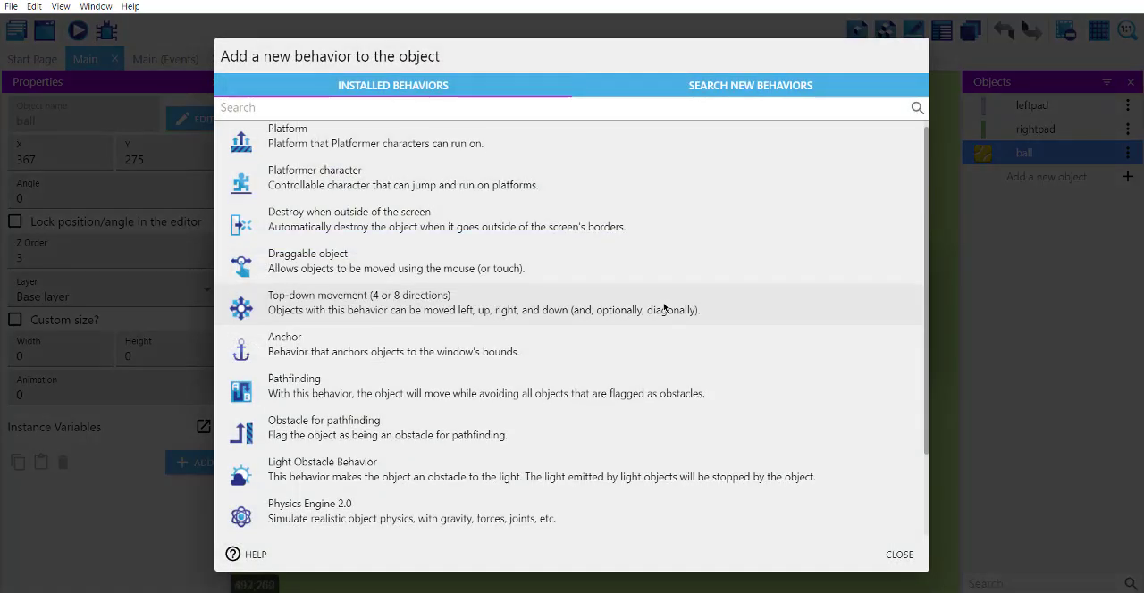
pyautogui.scroll(-3)
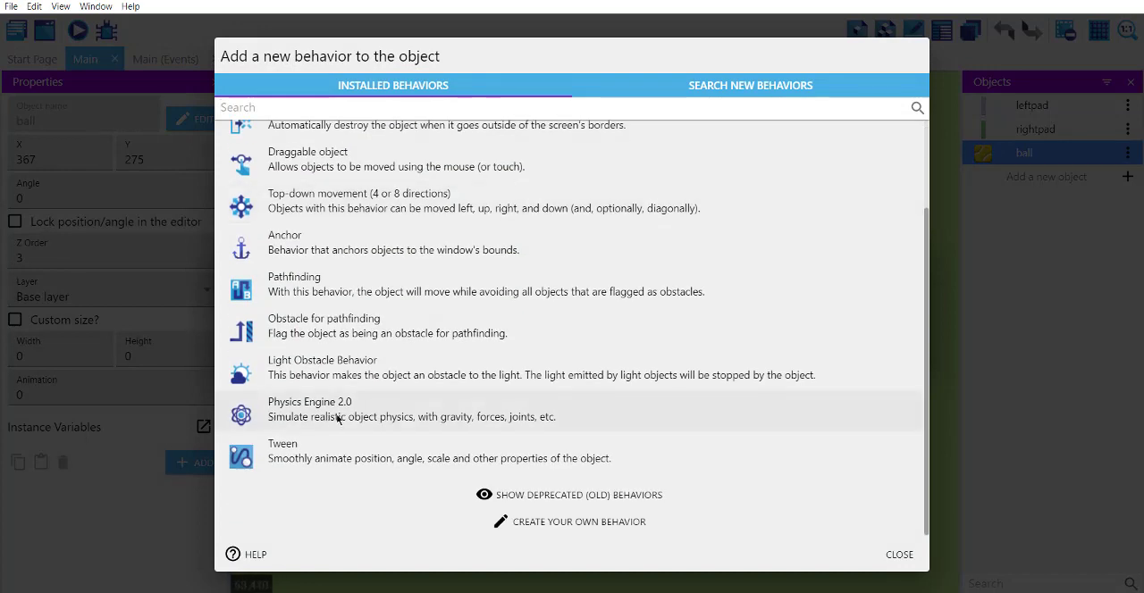
pyautogui.click(309, 408)
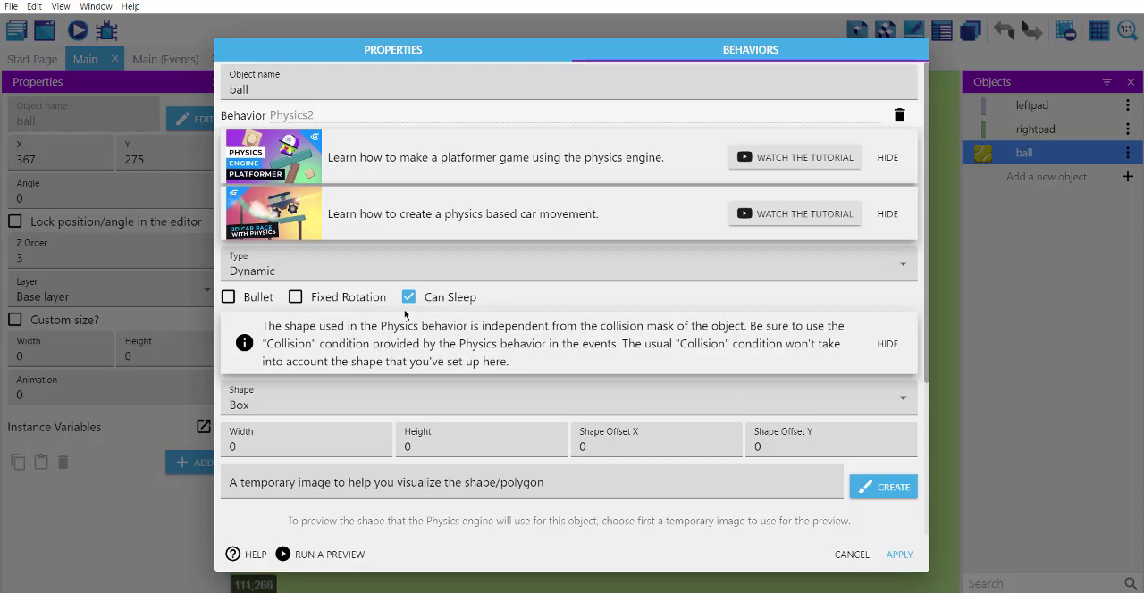
# Set the ball's physics to Box shape, gravity scale 3, friction 2, Can Sleep off, and apply.
pyautogui.click(408, 297)
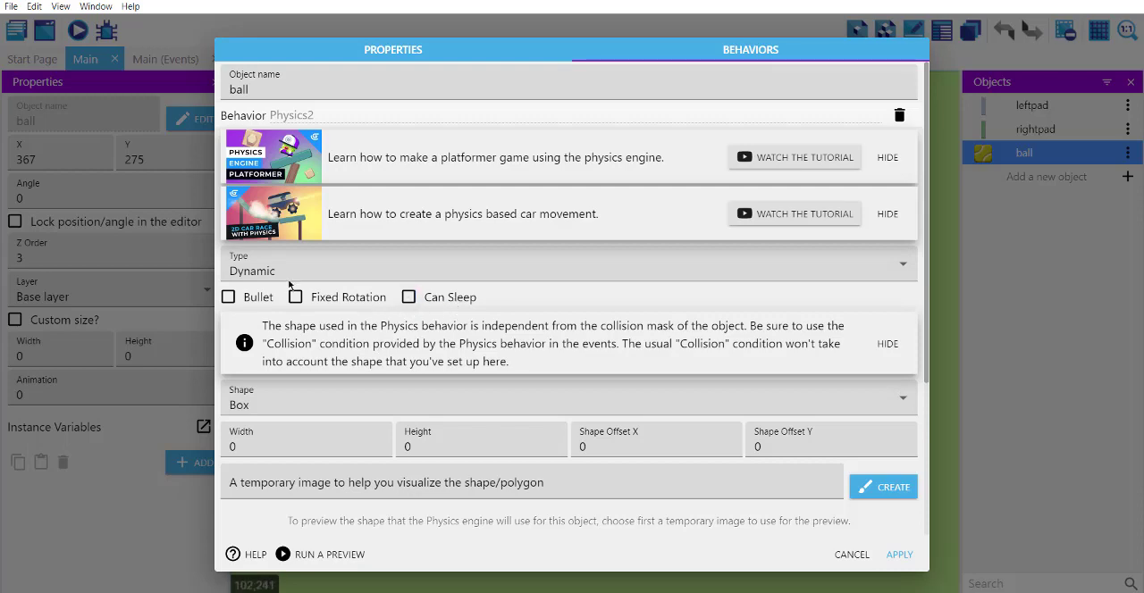
pyautogui.click(567, 264)
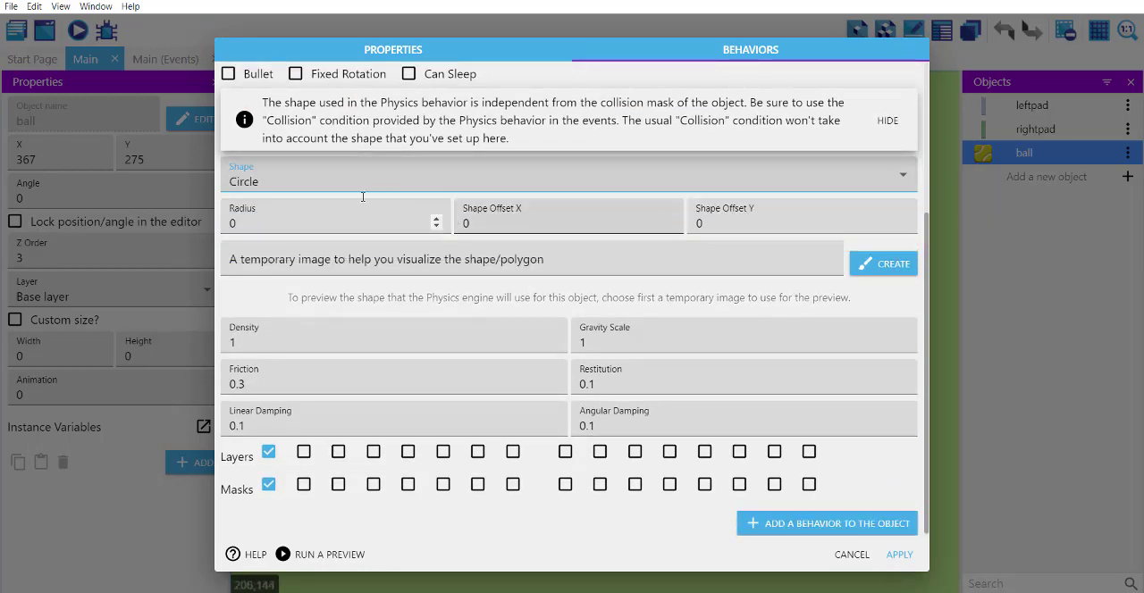
pyautogui.click(570, 174)
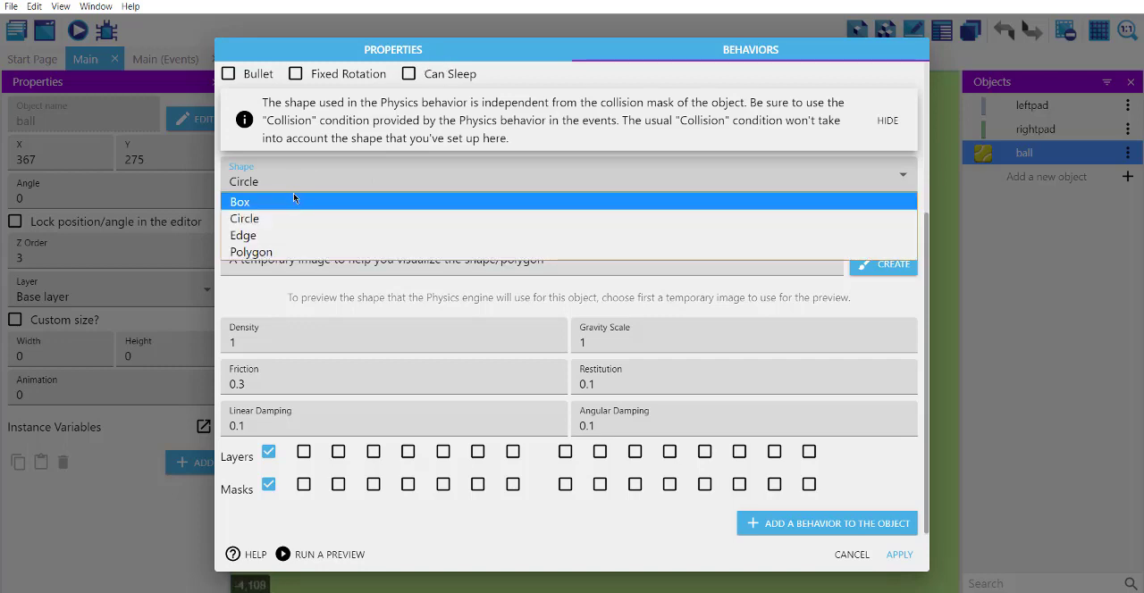
pyautogui.click(239, 201)
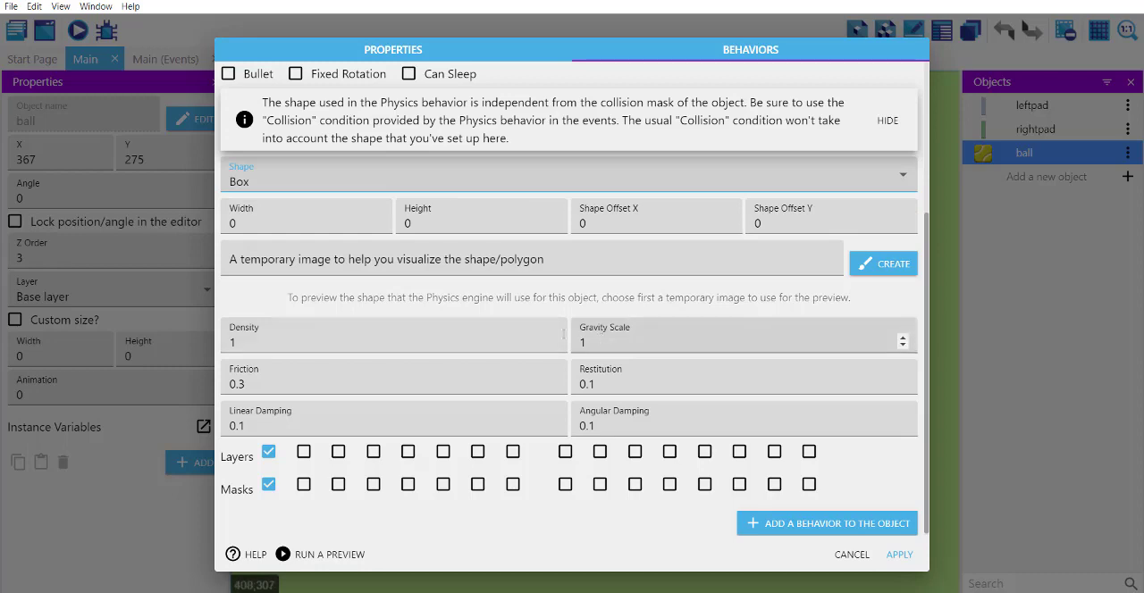
pyautogui.write('3')
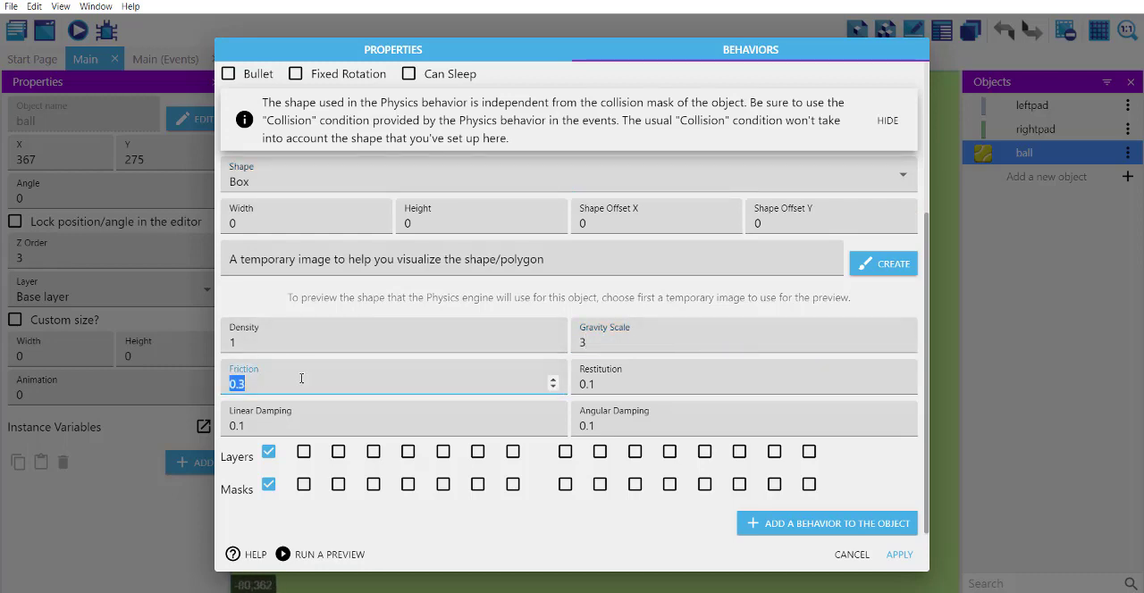
pyautogui.write('2')
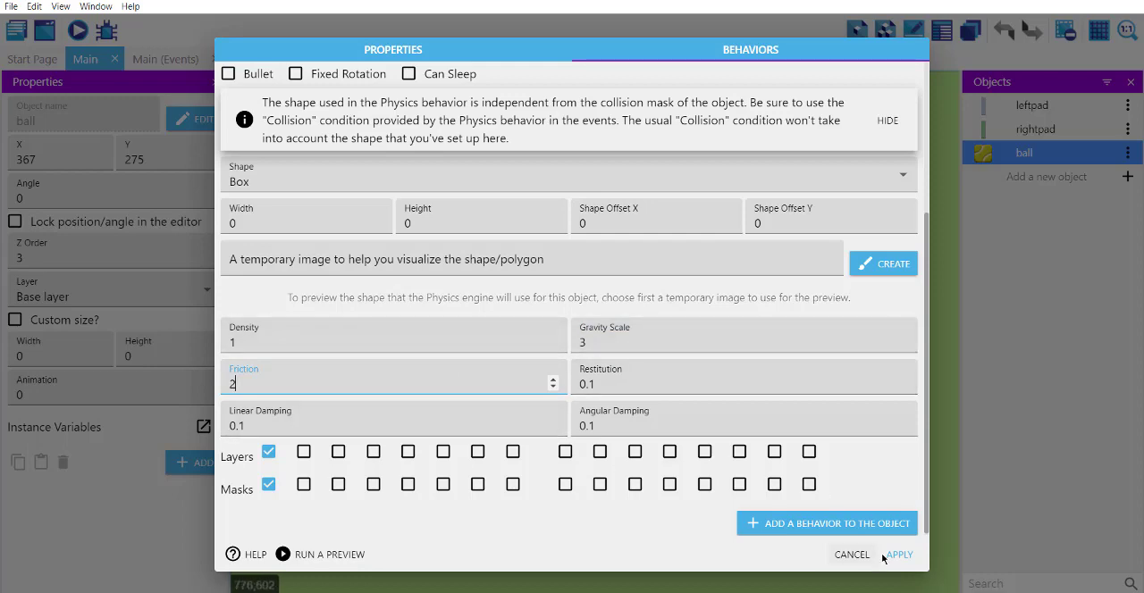
pyautogui.click(898, 554)
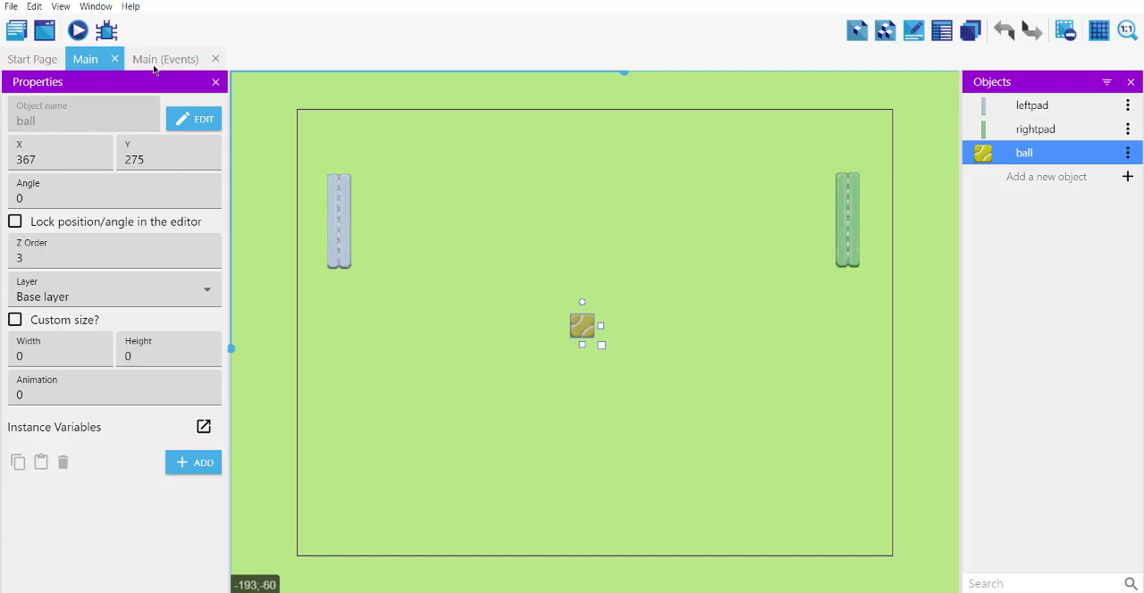
# In the Main events sheet, add action 'Change the direction of ball: subtract 5'.
pyautogui.click(164, 59)
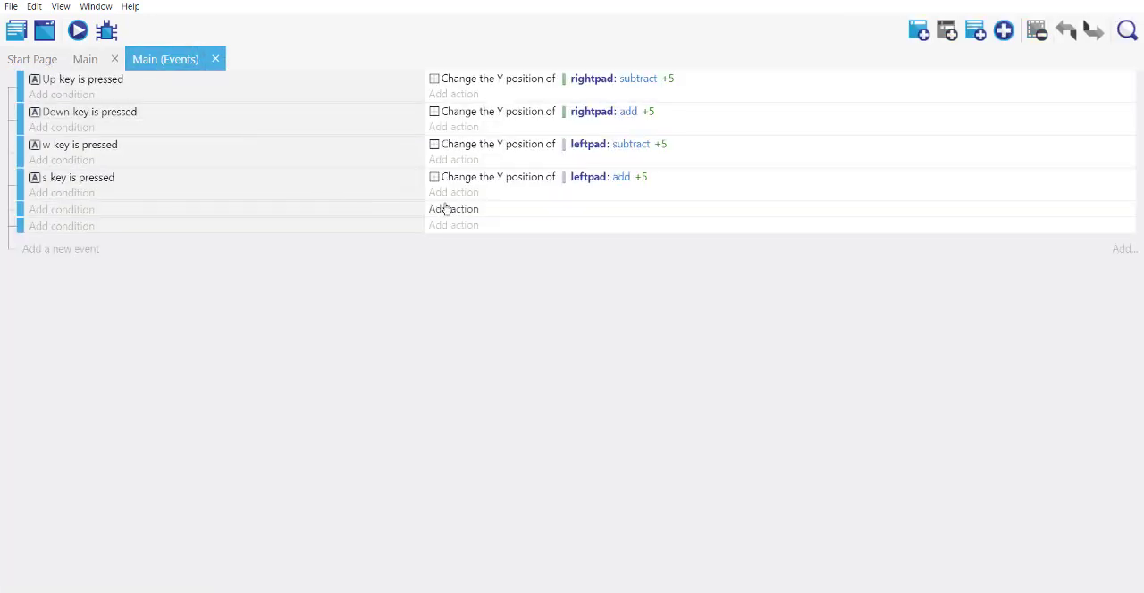
pyautogui.click(453, 208)
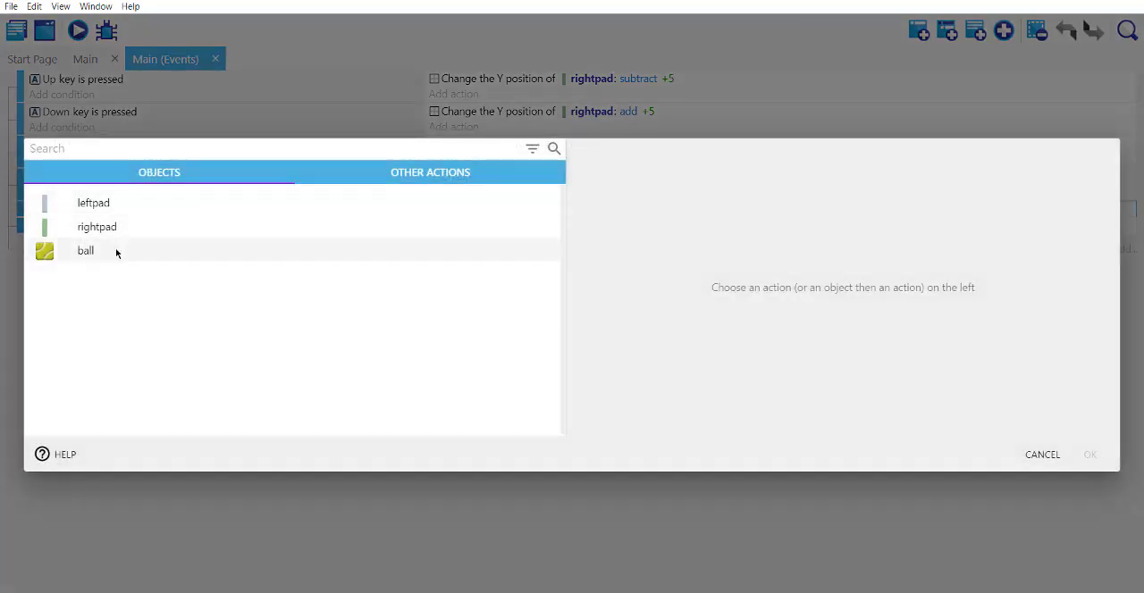
pyautogui.click(85, 250)
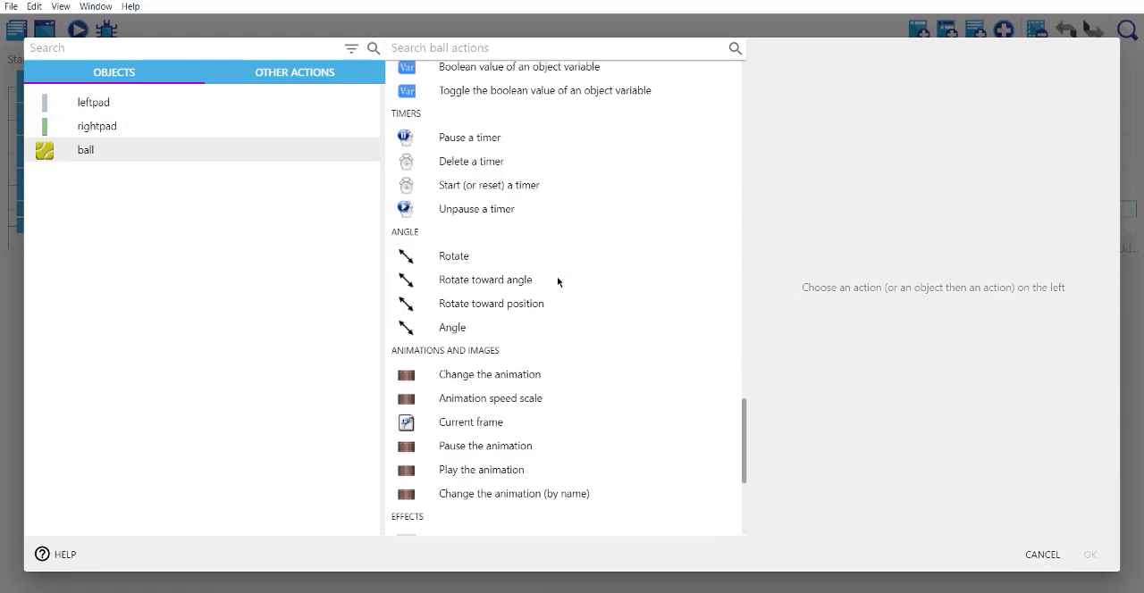
pyautogui.scroll(-3)
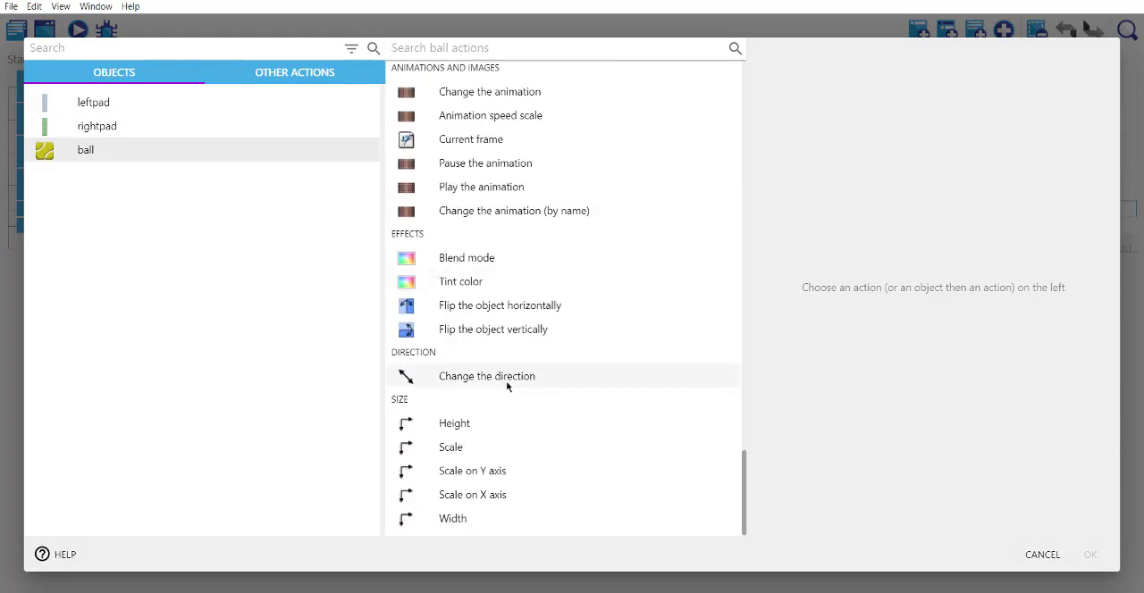
pyautogui.click(486, 375)
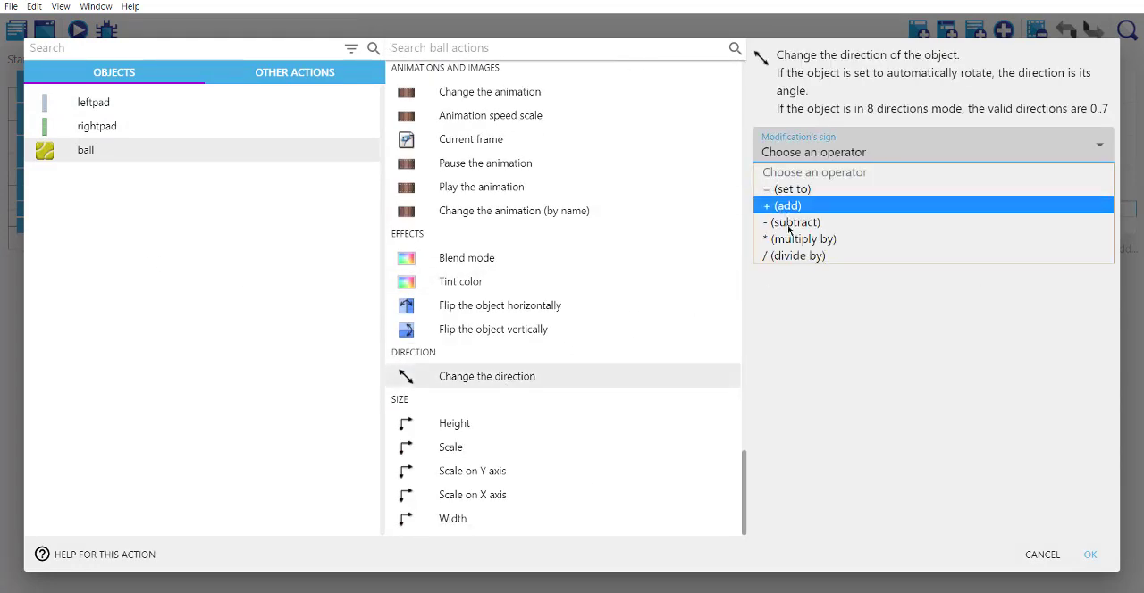
pyautogui.click(794, 222)
pyautogui.write('+')
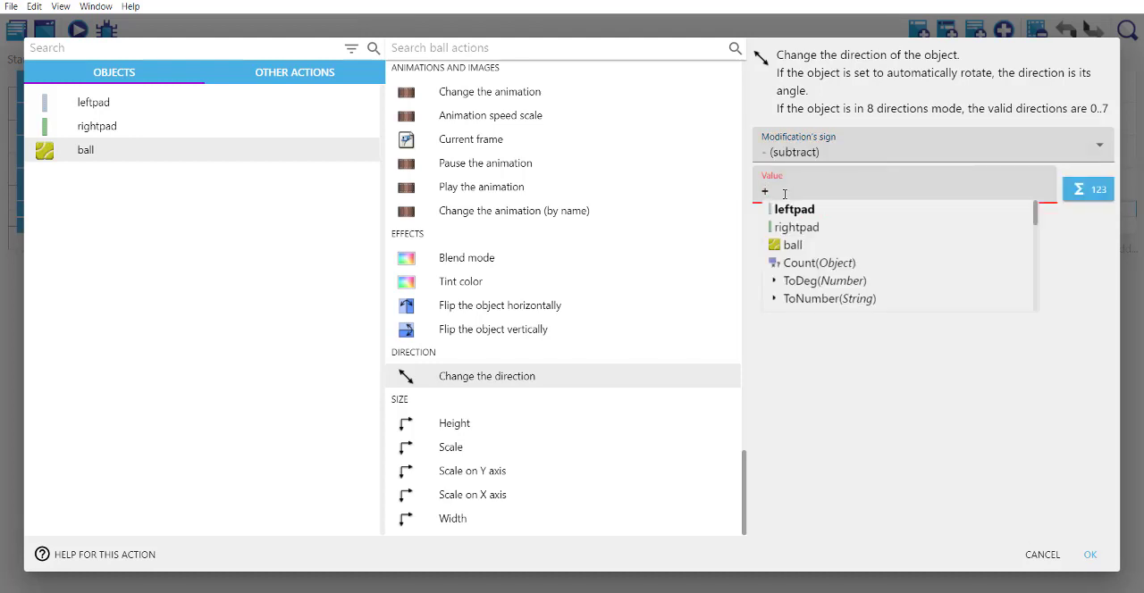
pyautogui.write('5')
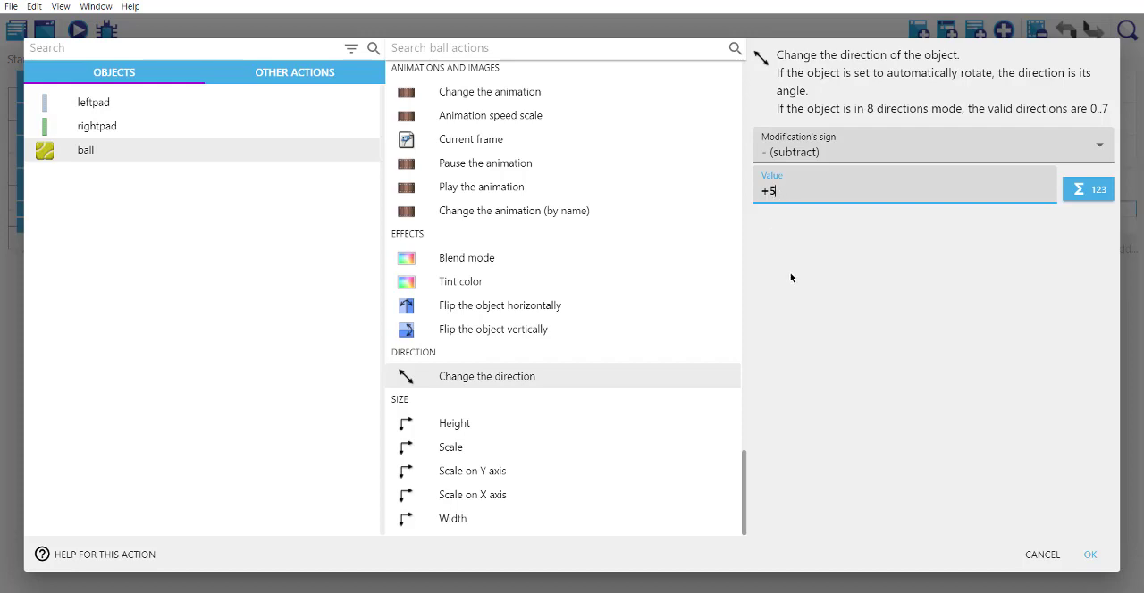
pyautogui.click(1089, 554)
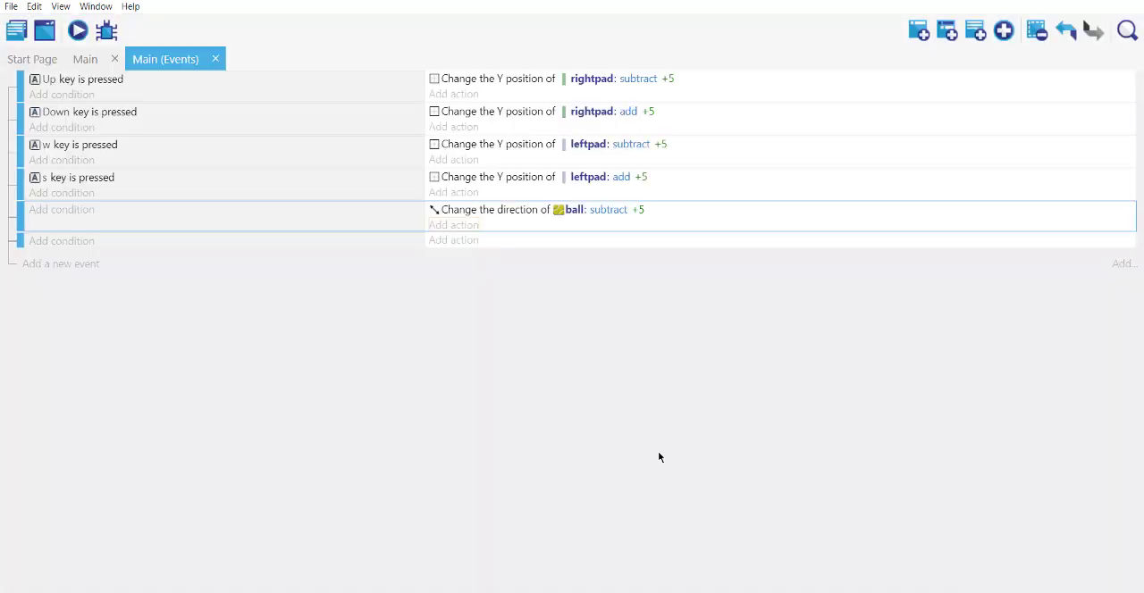
# Save the project and launch the scene preview.
pyautogui.press('ctrl+s')
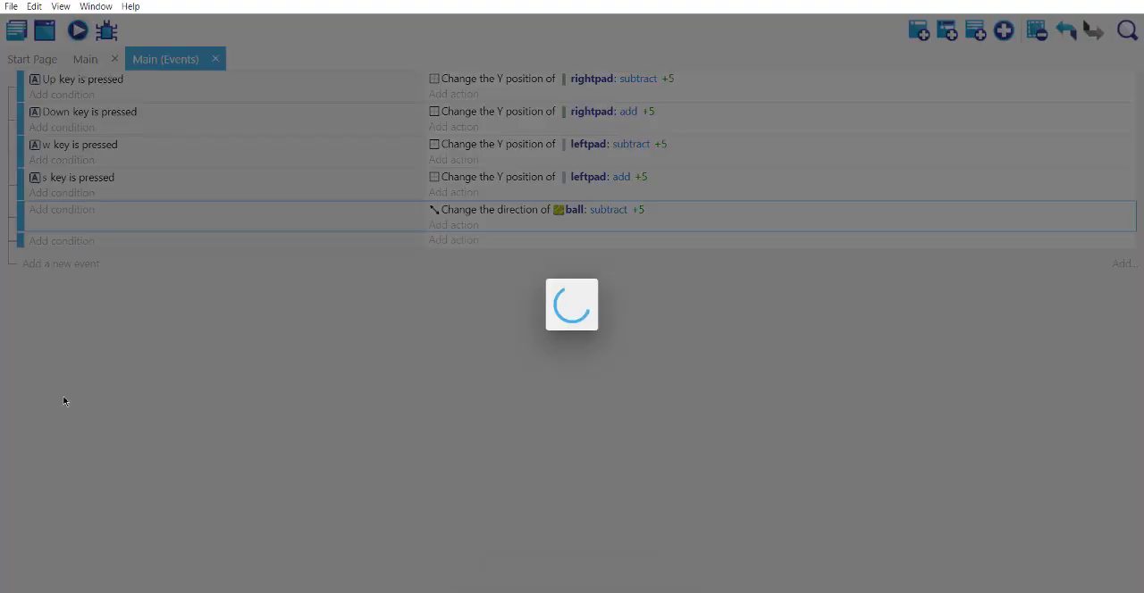
pyautogui.click(77, 30)
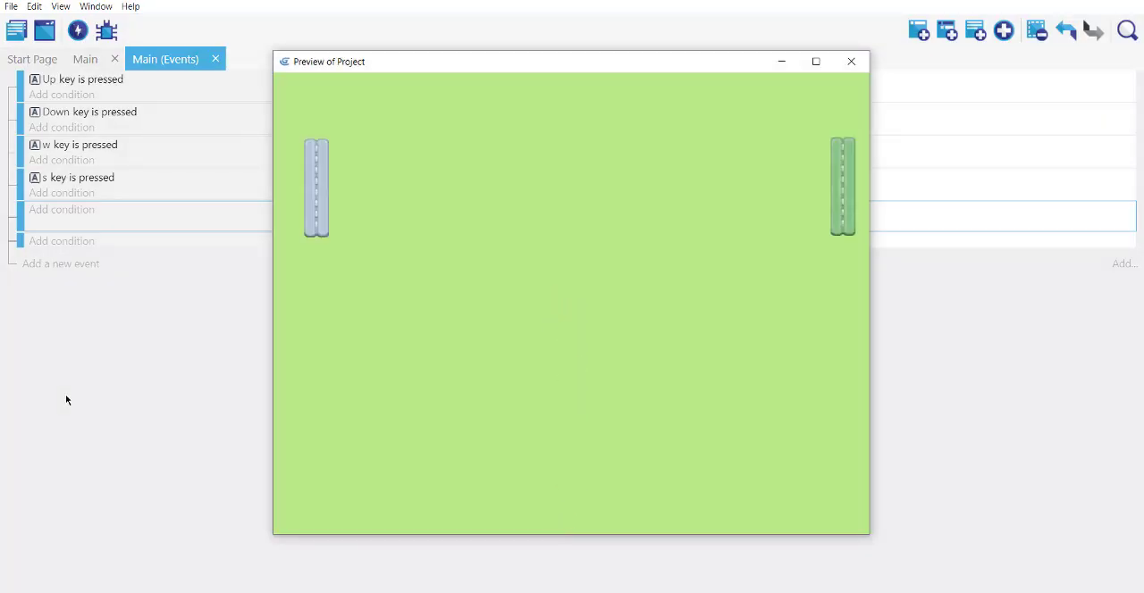
pyautogui.moveTo(555, 553)
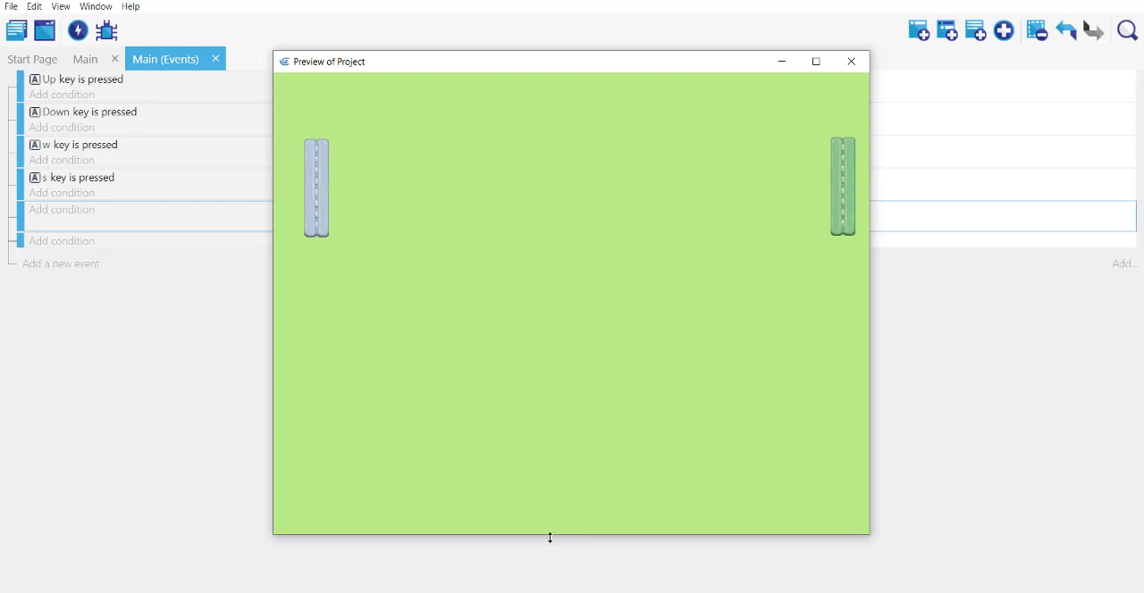
pyautogui.moveTo(293, 80)
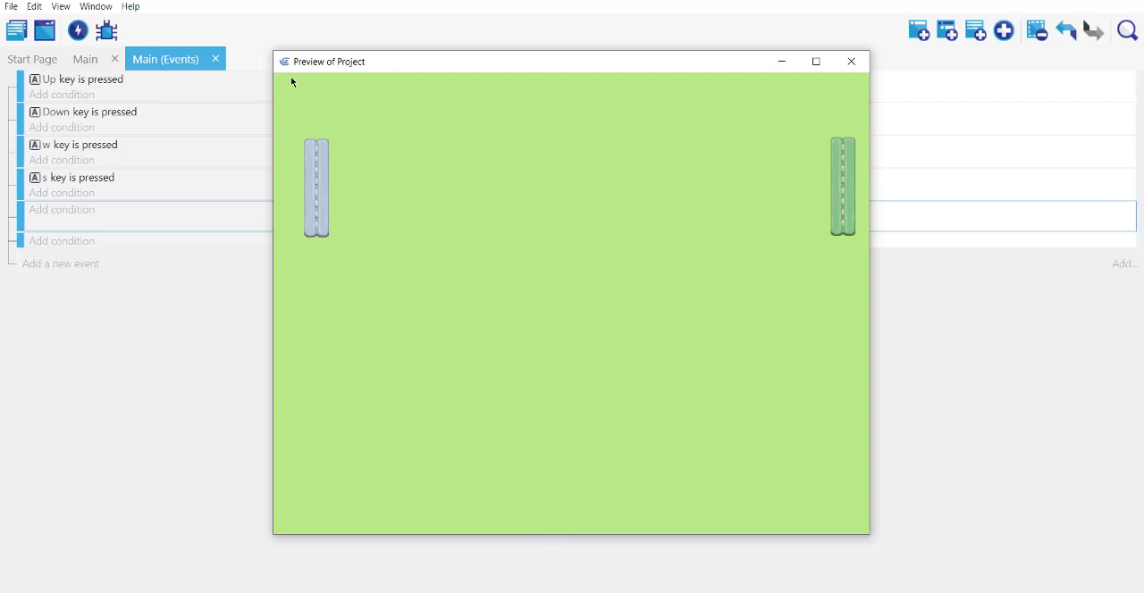
pyautogui.moveTo(527, 291)
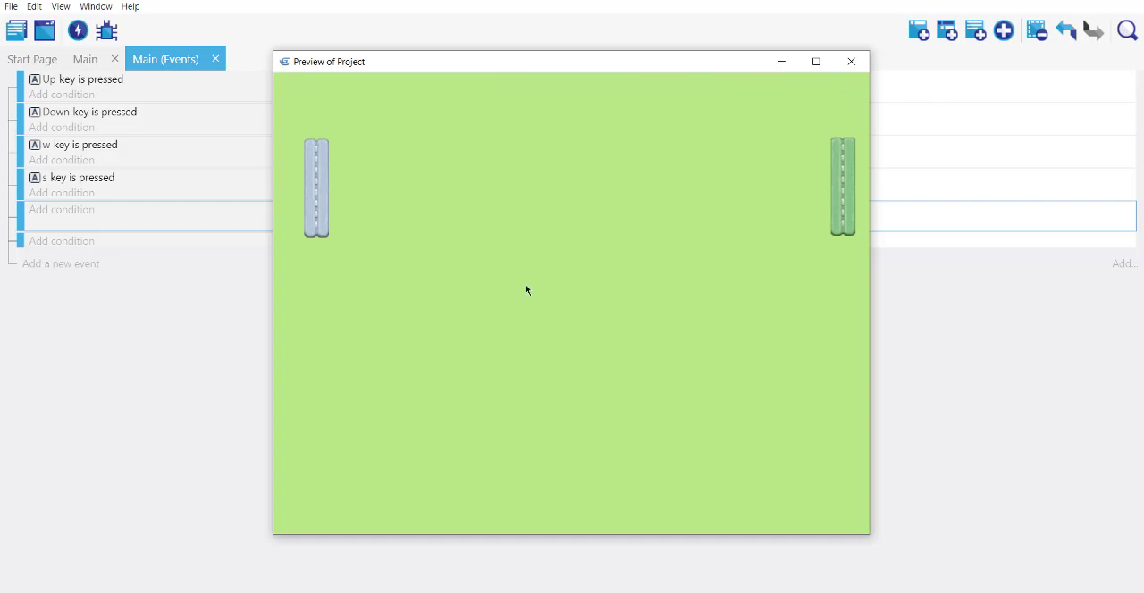
pyautogui.moveTo(927, 534)
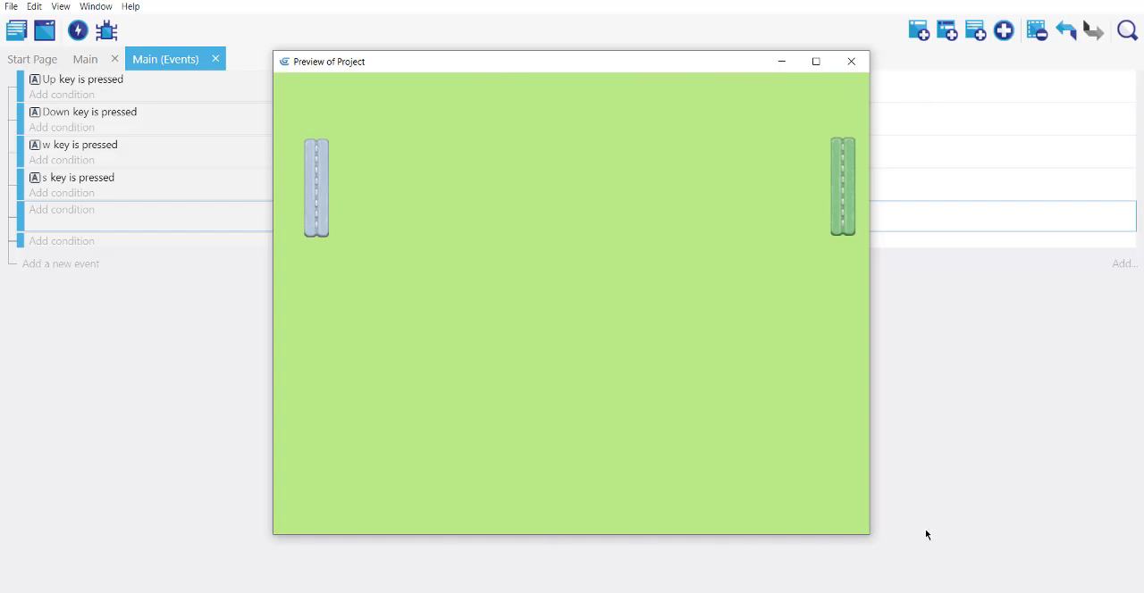
pyautogui.moveTo(553, 309)
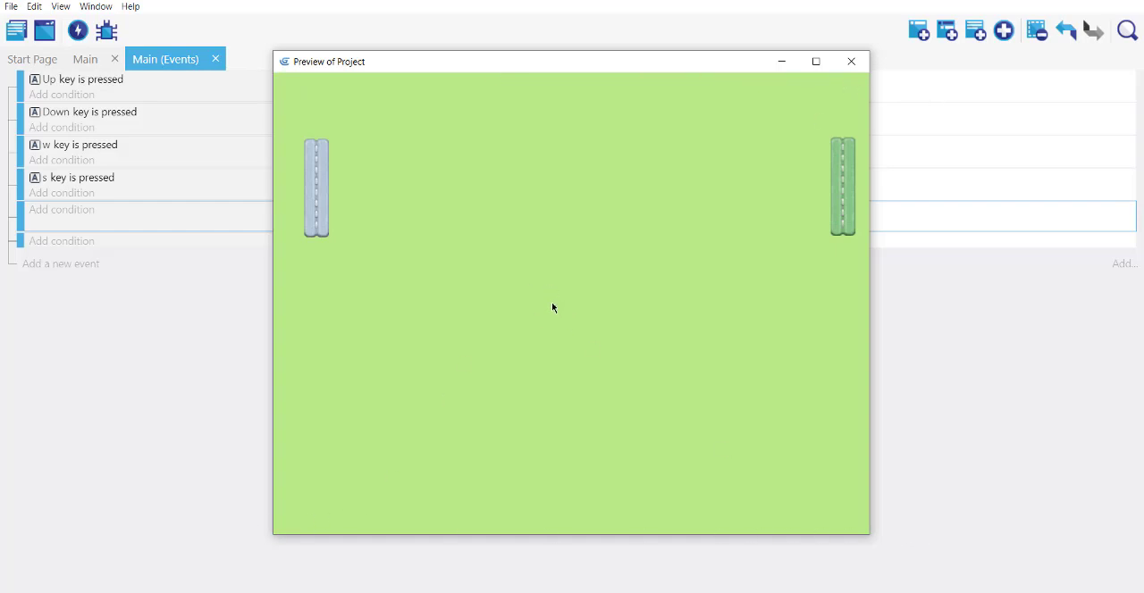
pyautogui.moveTo(549, 534)
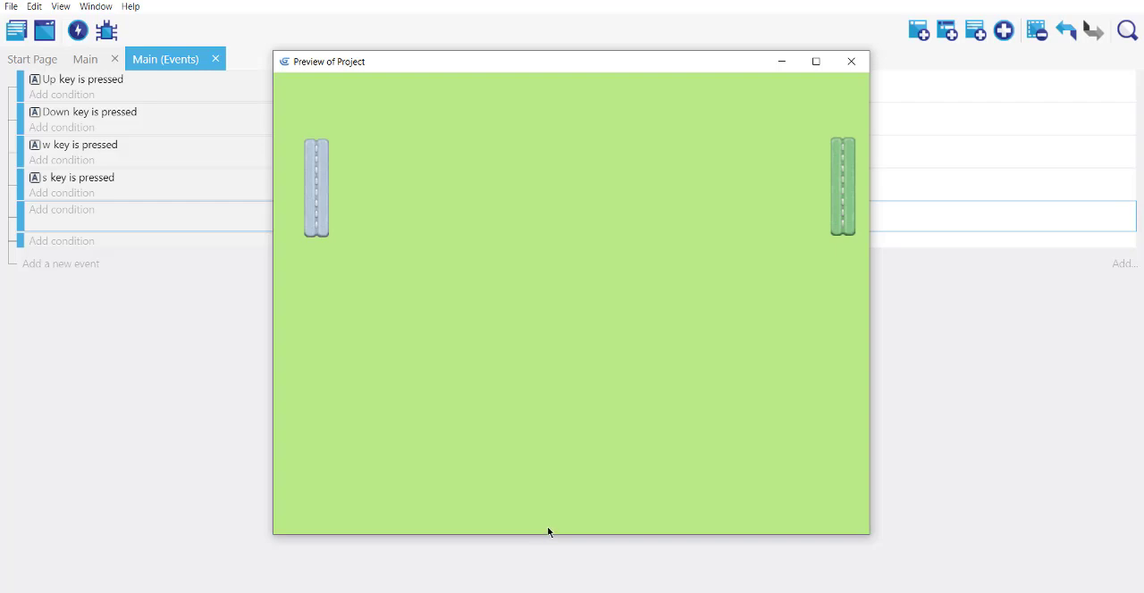
pyautogui.moveTo(515, 529)
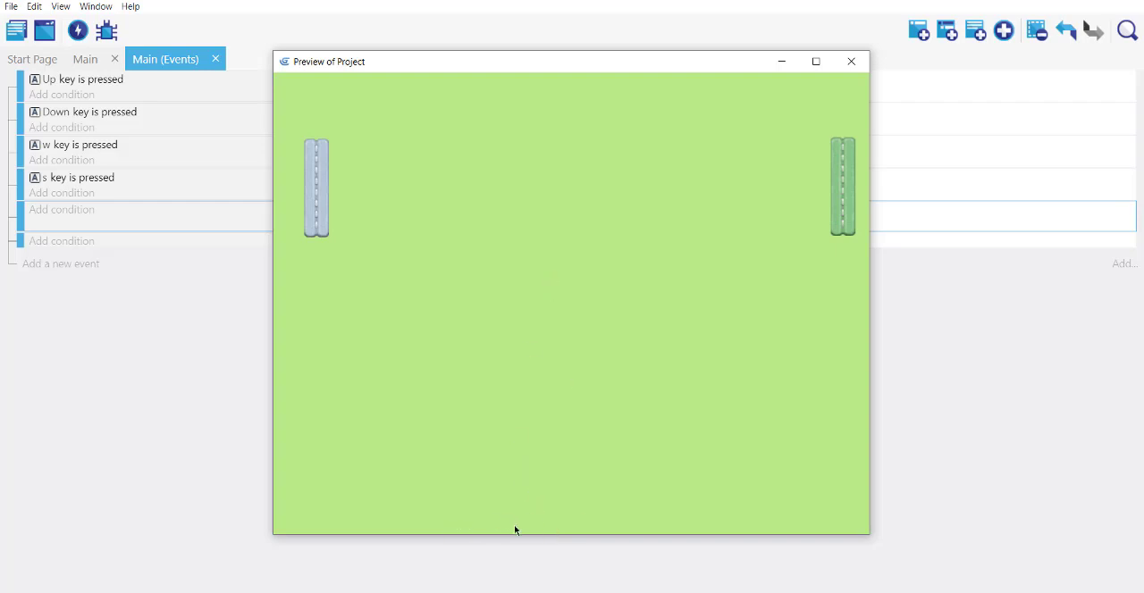
pyautogui.moveTo(552, 262)
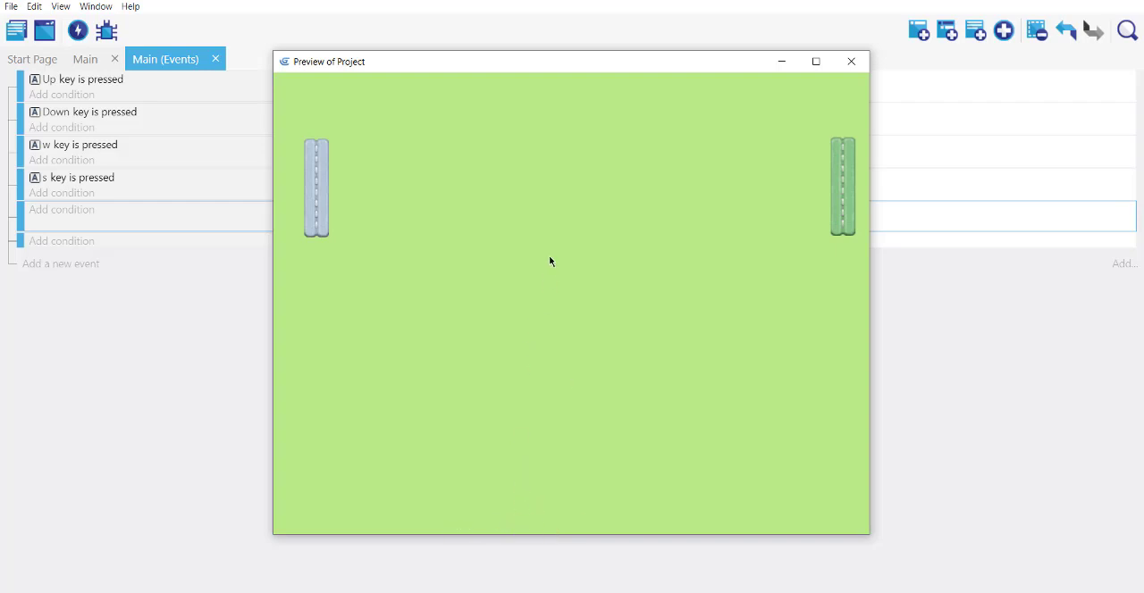
pyautogui.moveTo(896, 431)
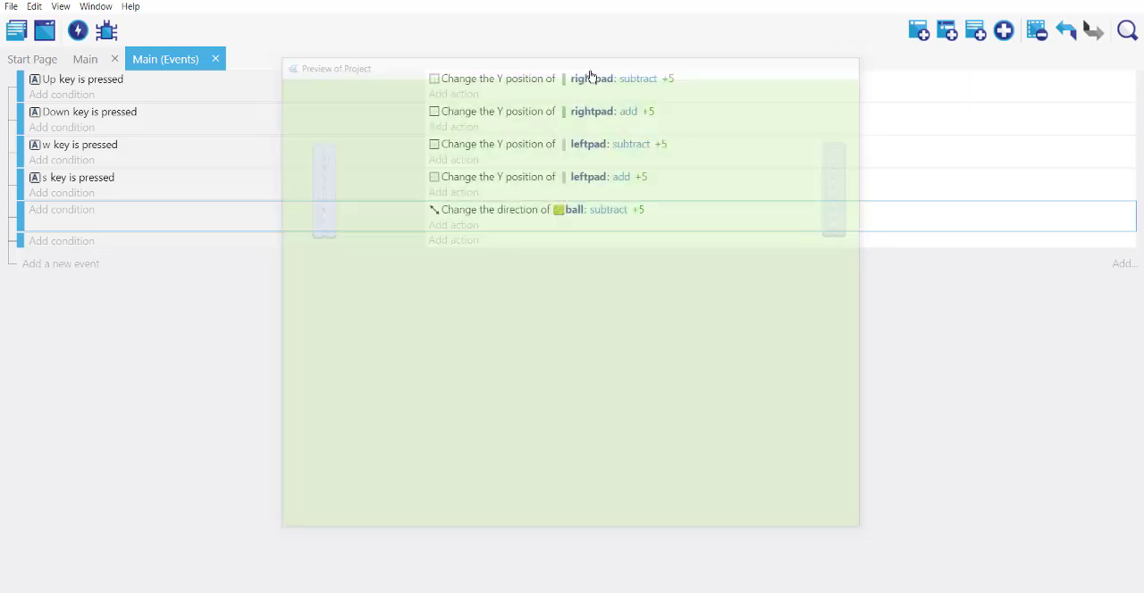
# Close the preview, create an object named 'line' with an animation, and save.
pyautogui.click(85, 59)
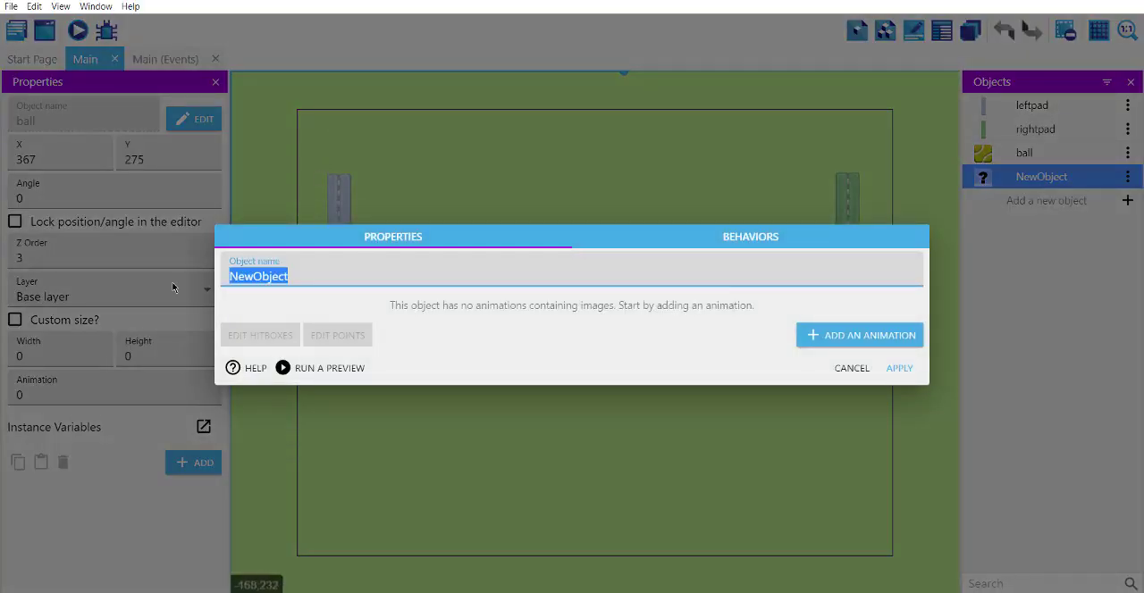
pyautogui.write('line')
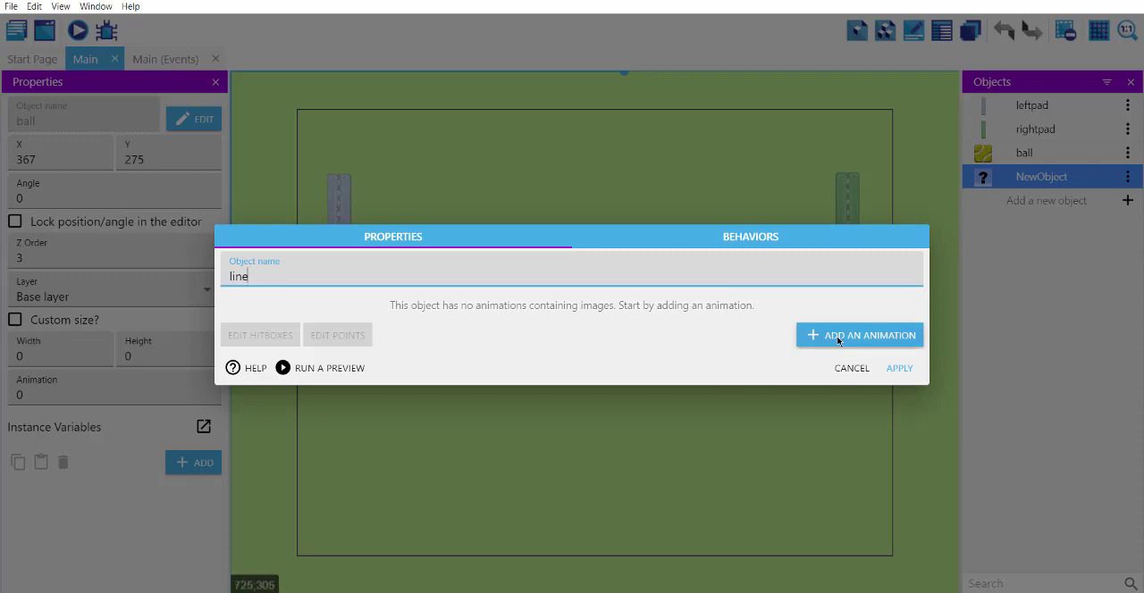
pyautogui.click(859, 335)
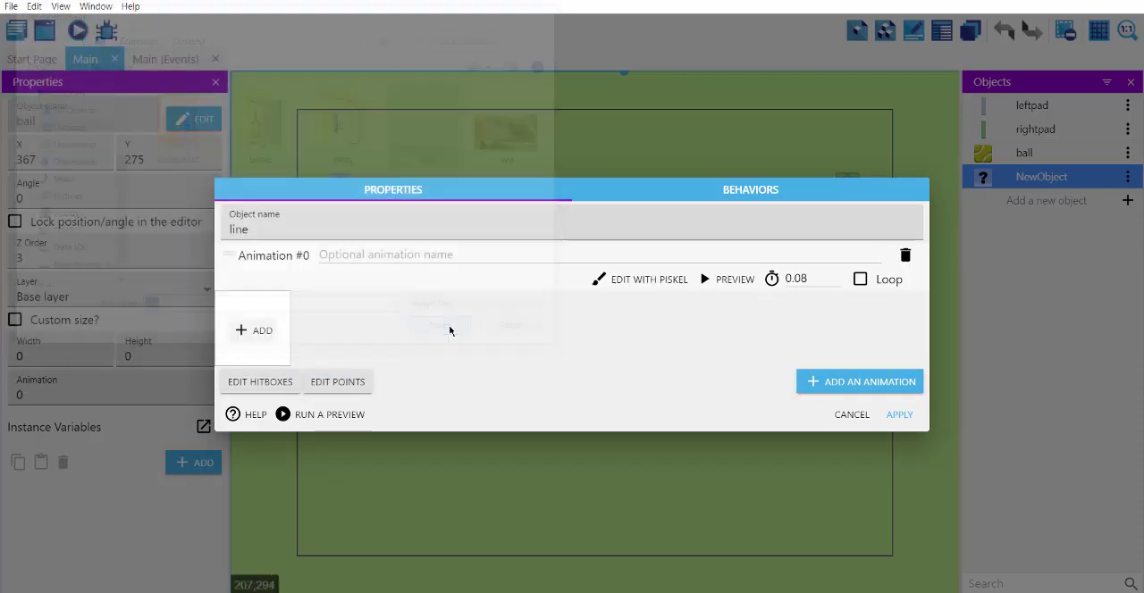
pyautogui.click(262, 329)
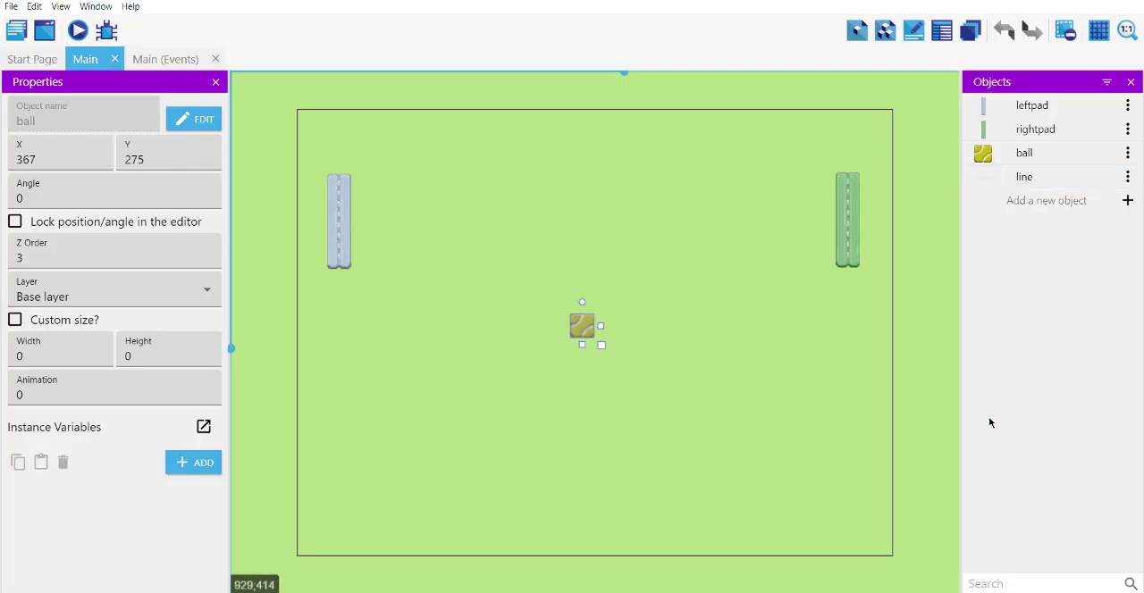
pyautogui.press('ctrl+s')
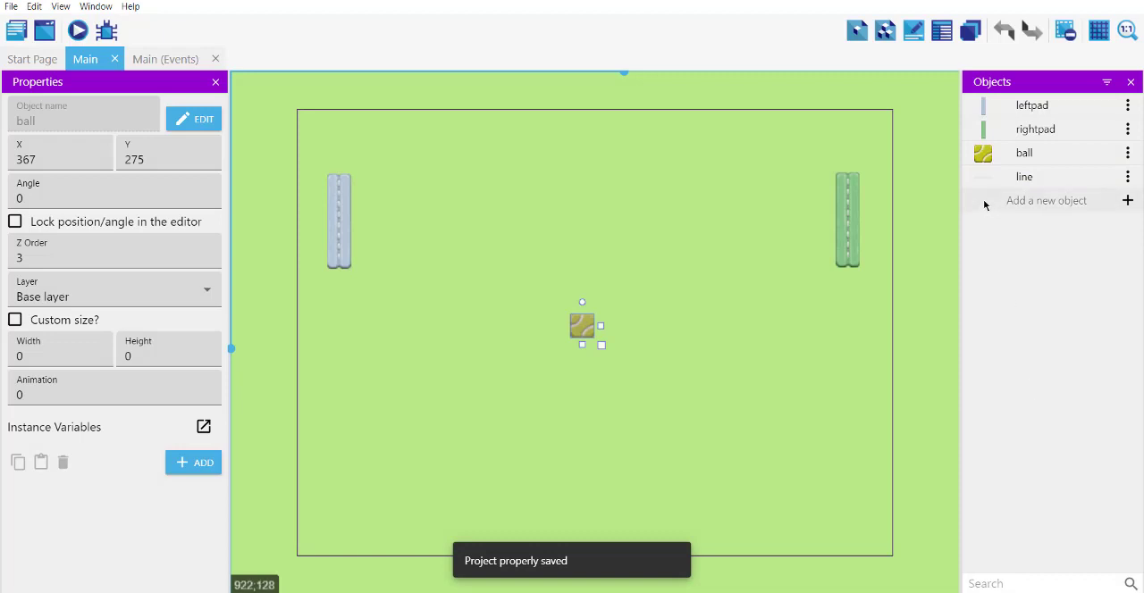
# Place line instances along the playfield's top and bottom edges, then deselect.
pyautogui.click(1024, 176)
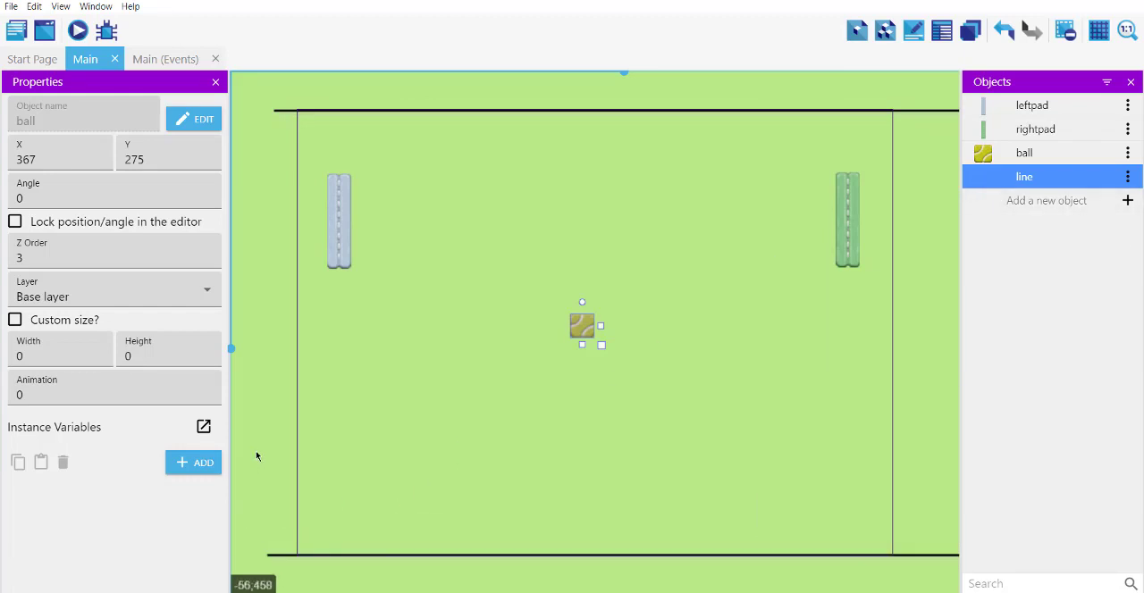
pyautogui.click(692, 389)
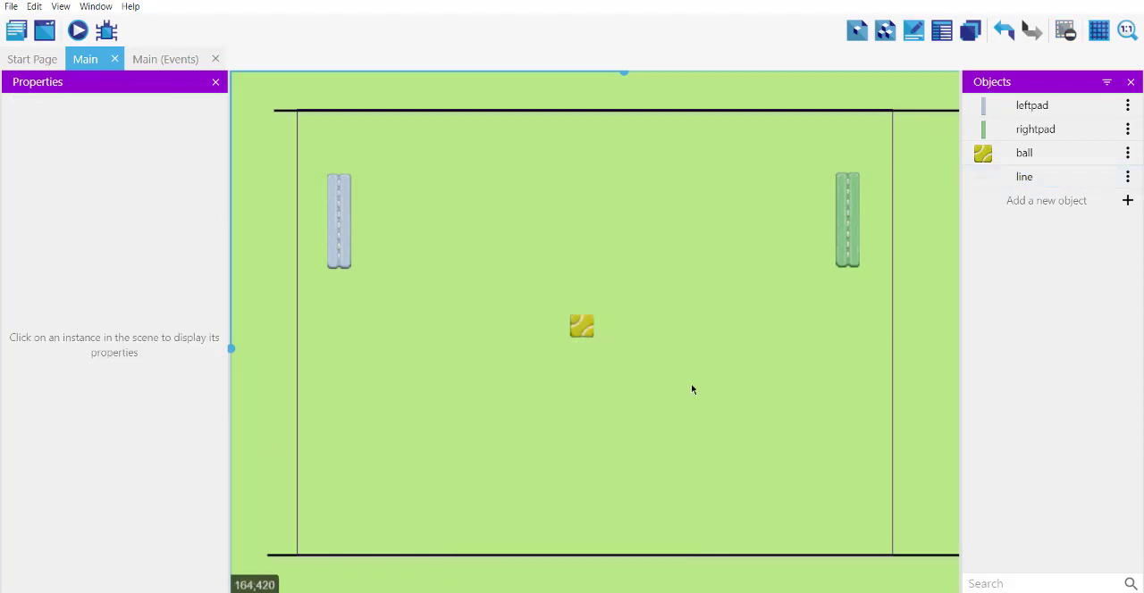
# Give line an impassable 'Obstacle for pathfinding' behavior, apply, and save.
pyautogui.click(1127, 176)
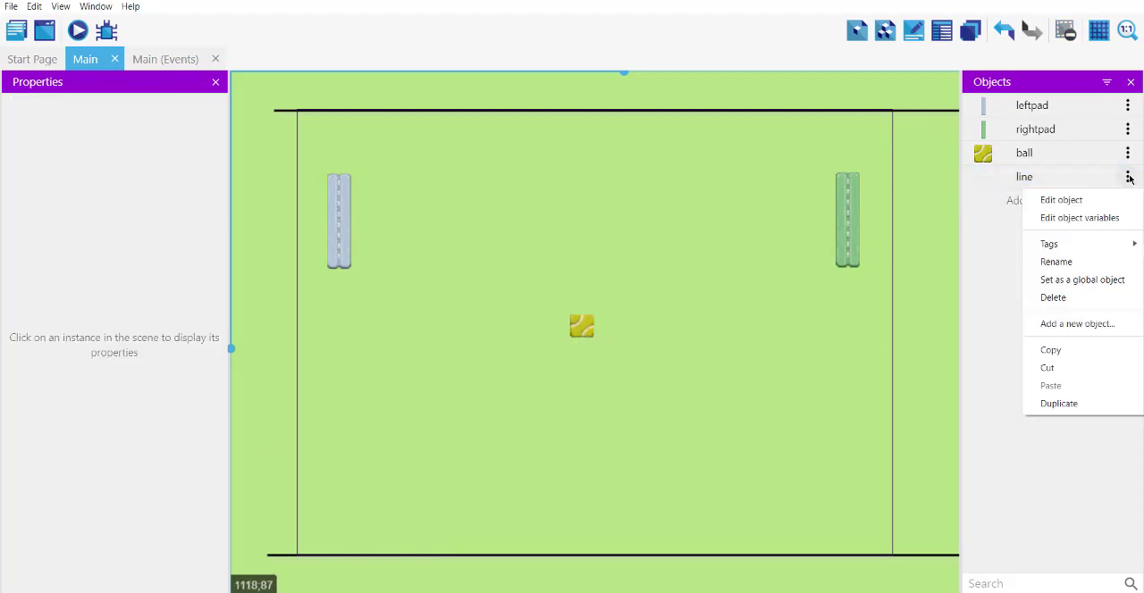
pyautogui.click(1060, 199)
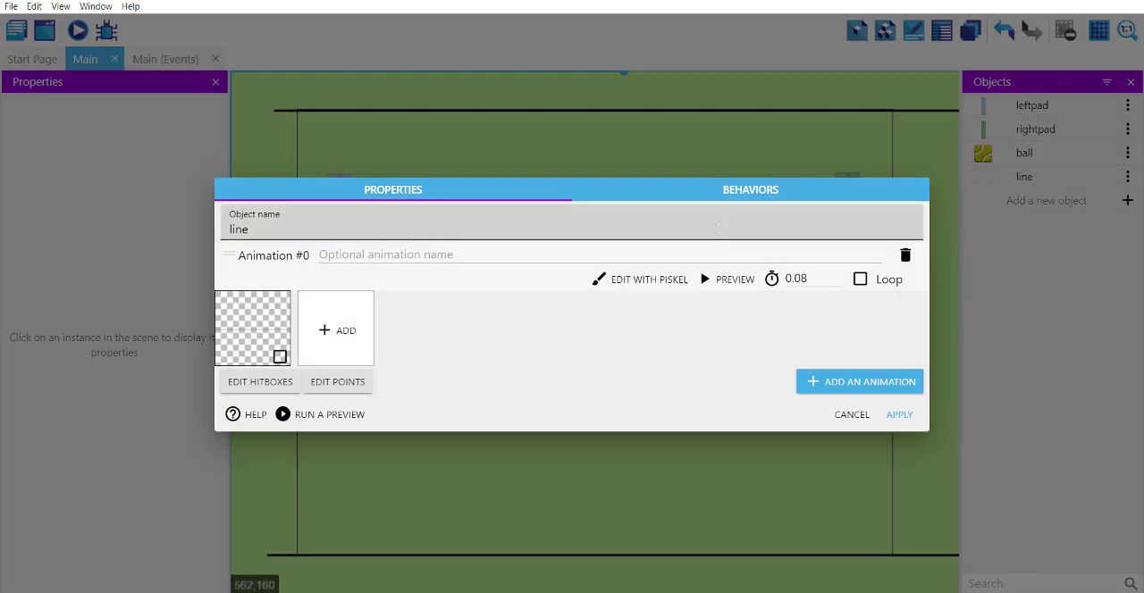
pyautogui.click(750, 190)
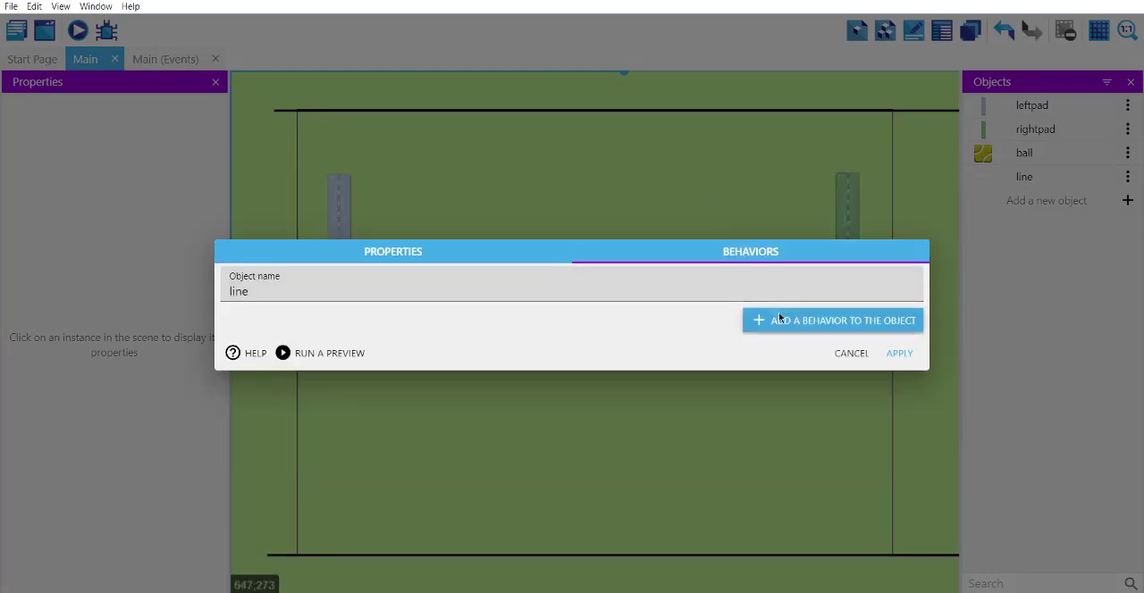
pyautogui.click(831, 320)
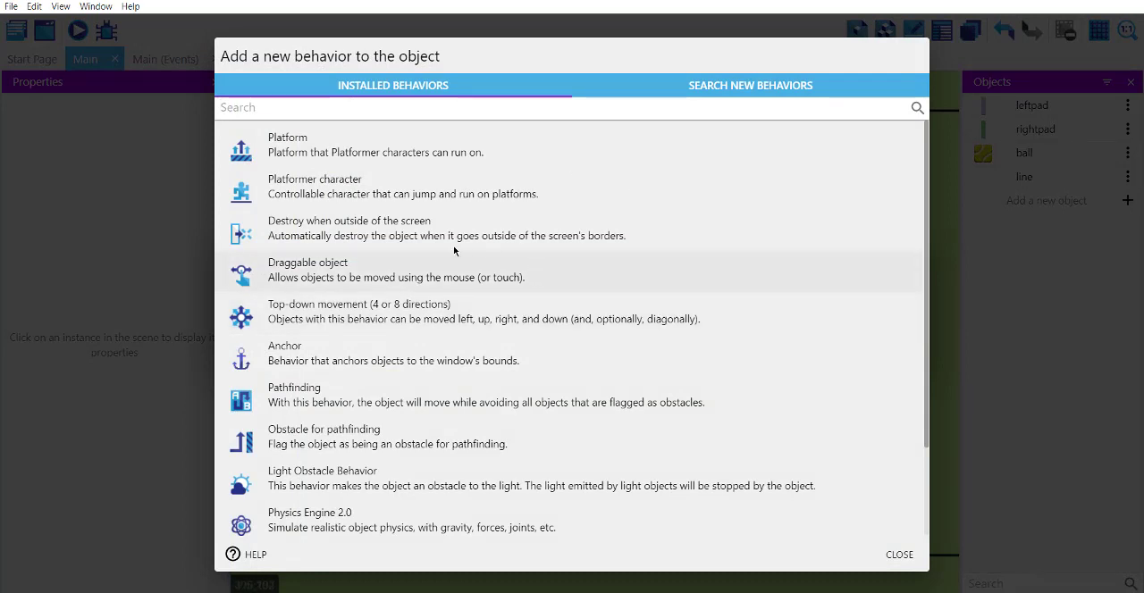
pyautogui.moveTo(458, 235)
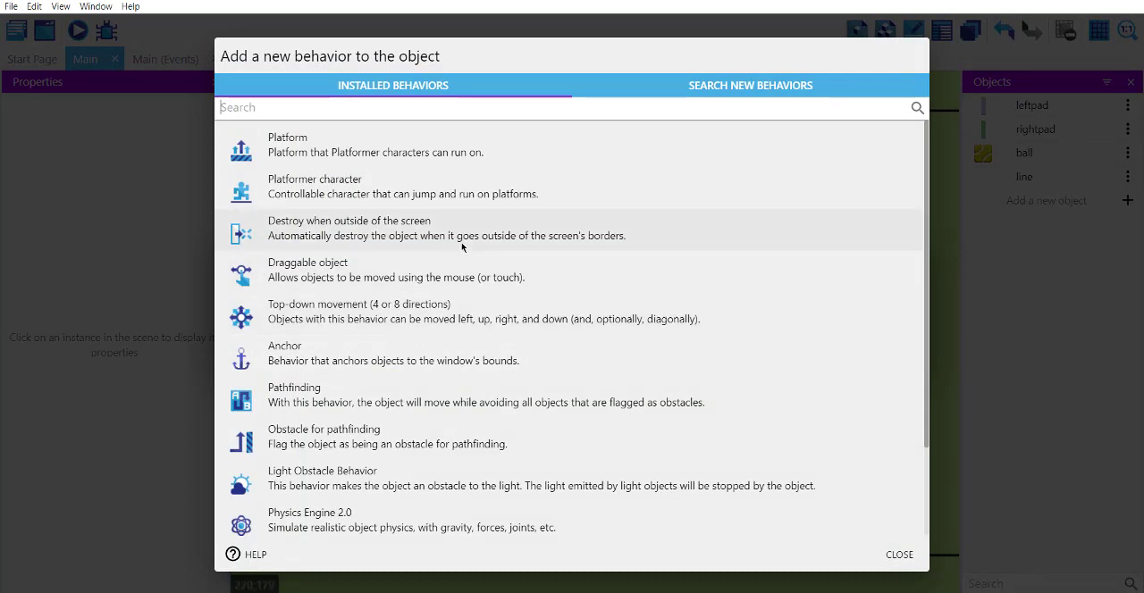
pyautogui.moveTo(301, 447)
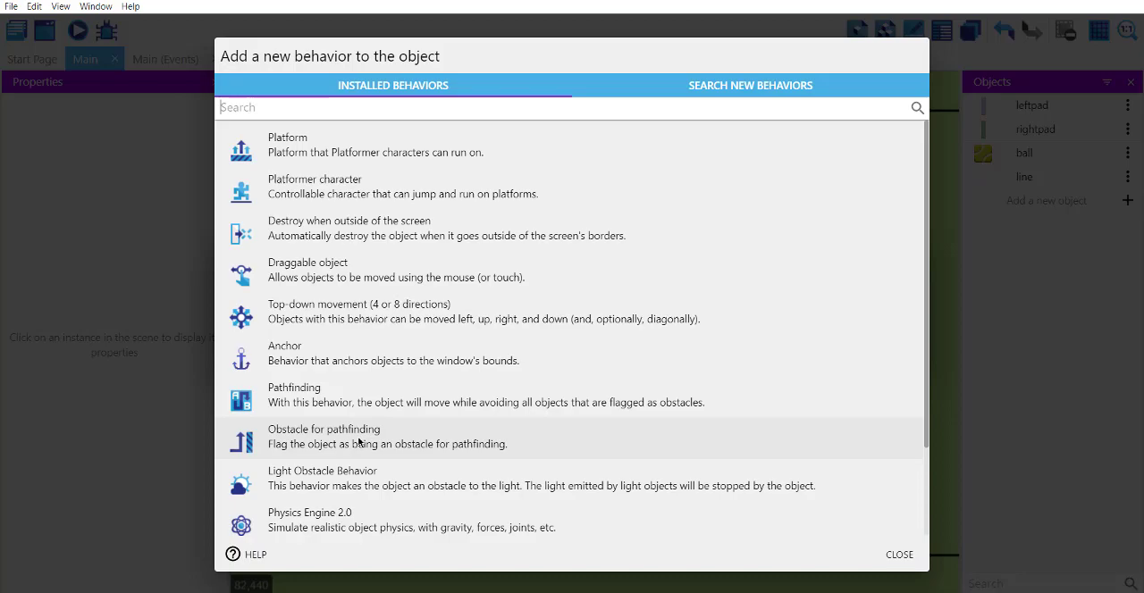
pyautogui.click(324, 437)
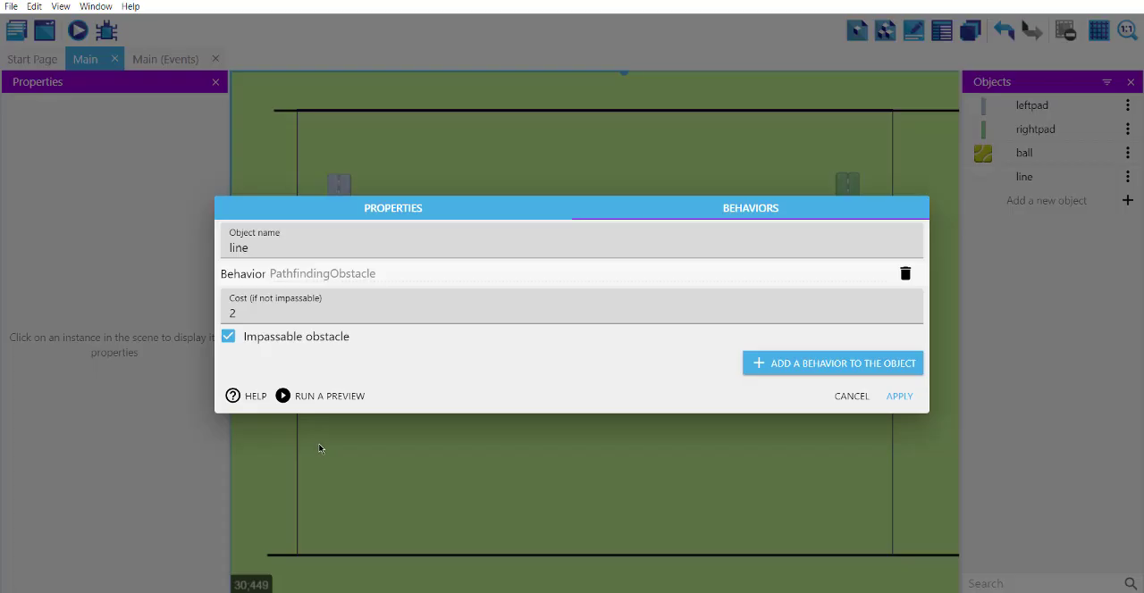
pyautogui.moveTo(574, 376)
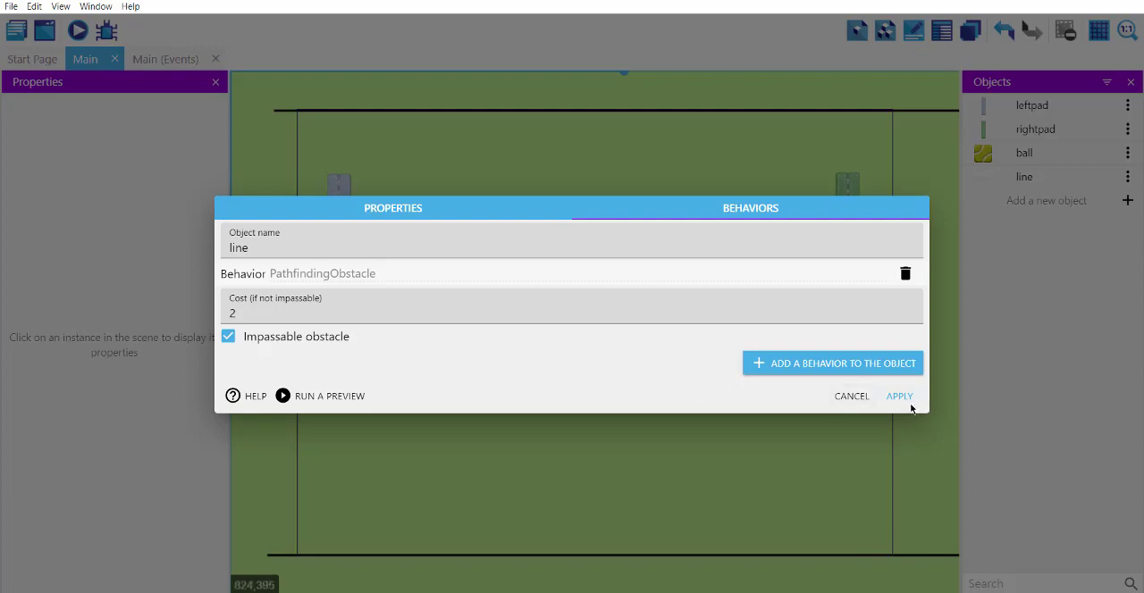
pyautogui.click(899, 396)
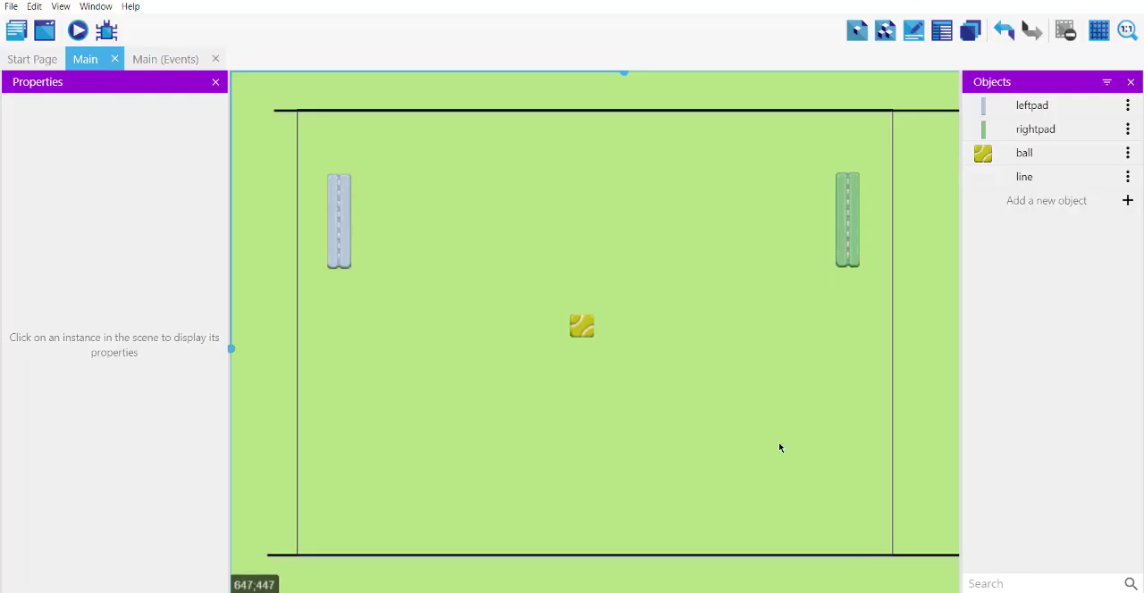
pyautogui.press('ctrl+s')
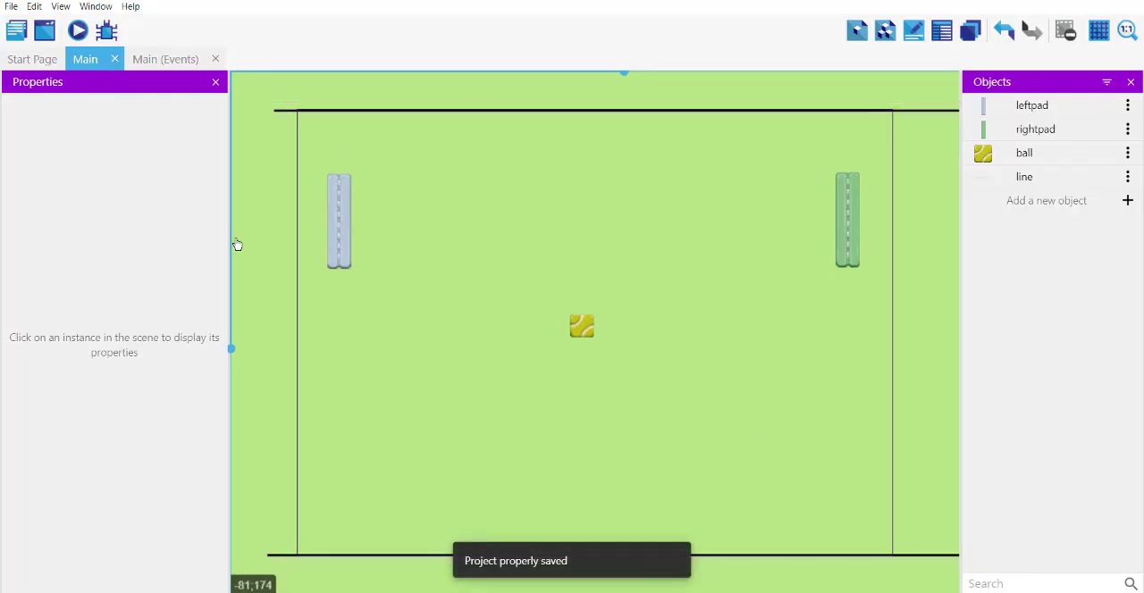
# On the event sheet, add a condition: ball is in collision with line.
pyautogui.click(165, 59)
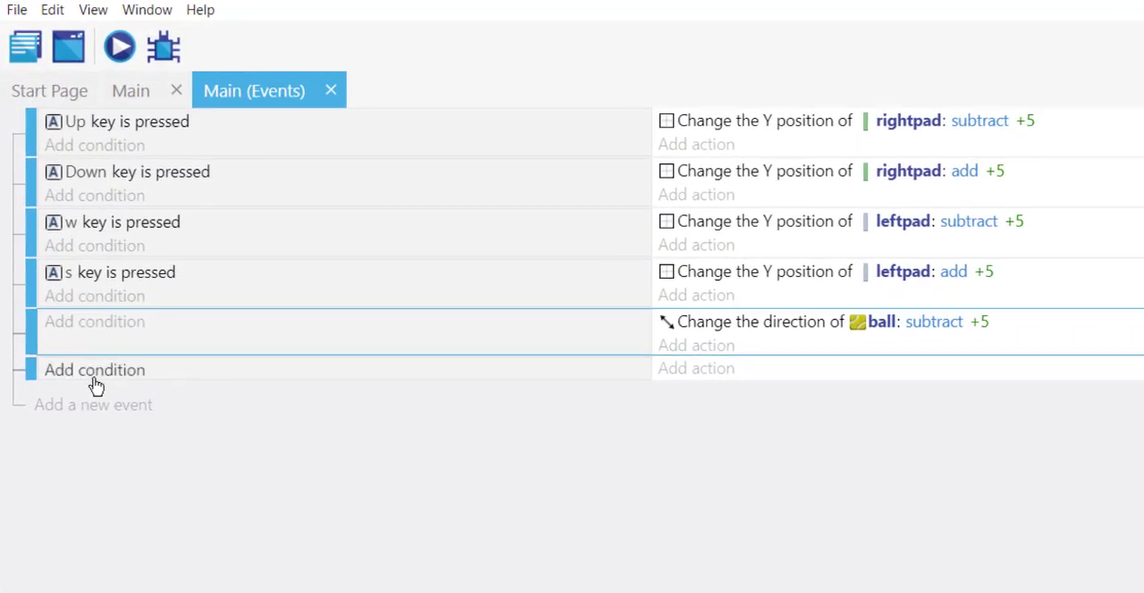
pyautogui.moveTo(106, 375)
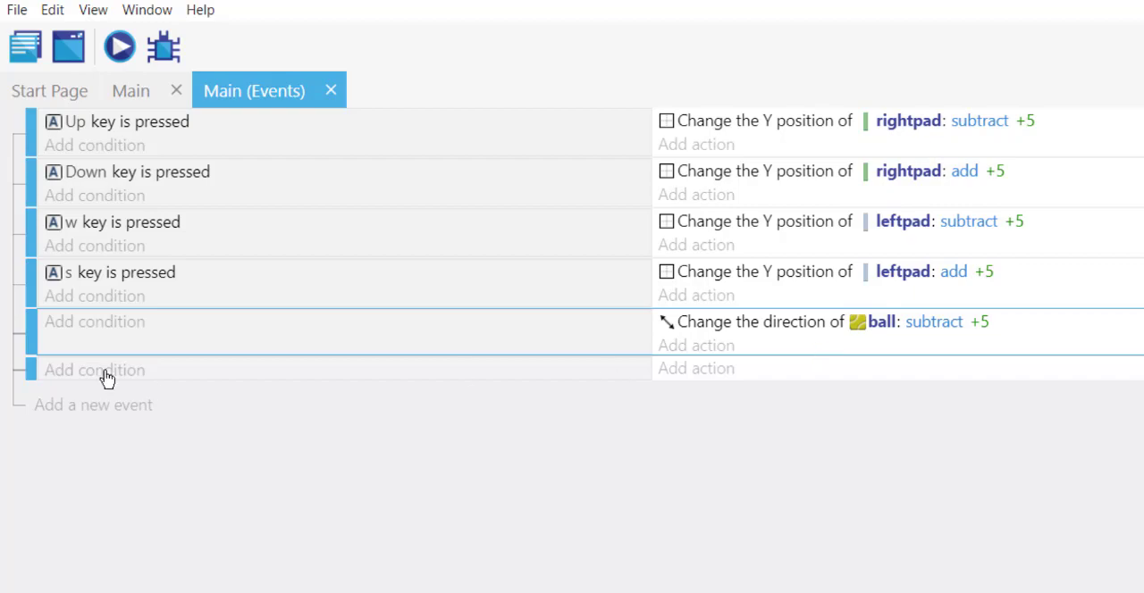
pyautogui.click(95, 370)
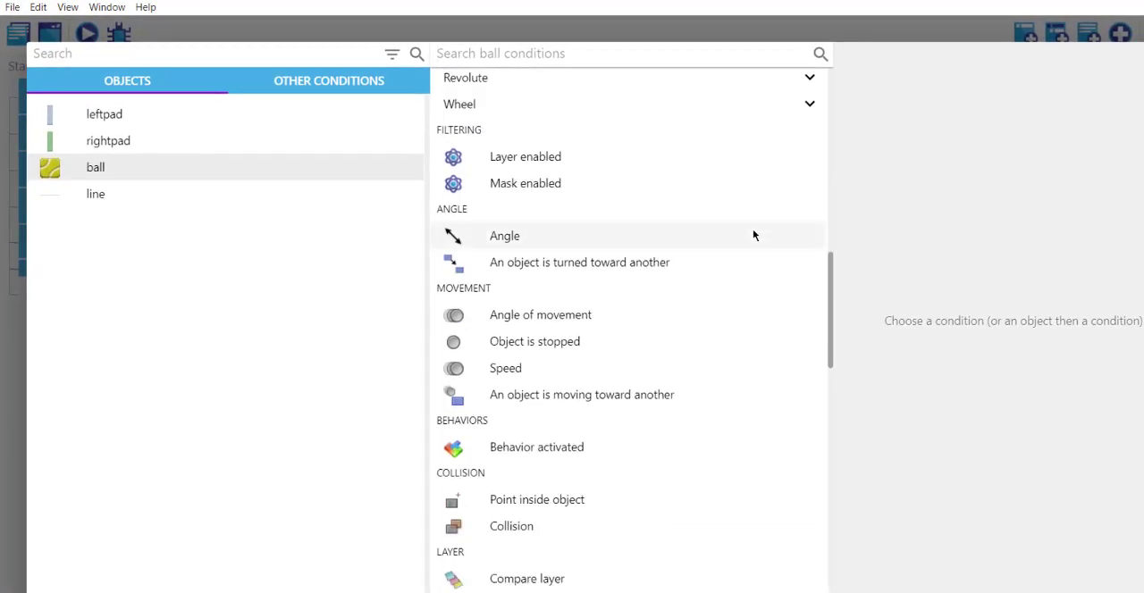
pyautogui.click(511, 525)
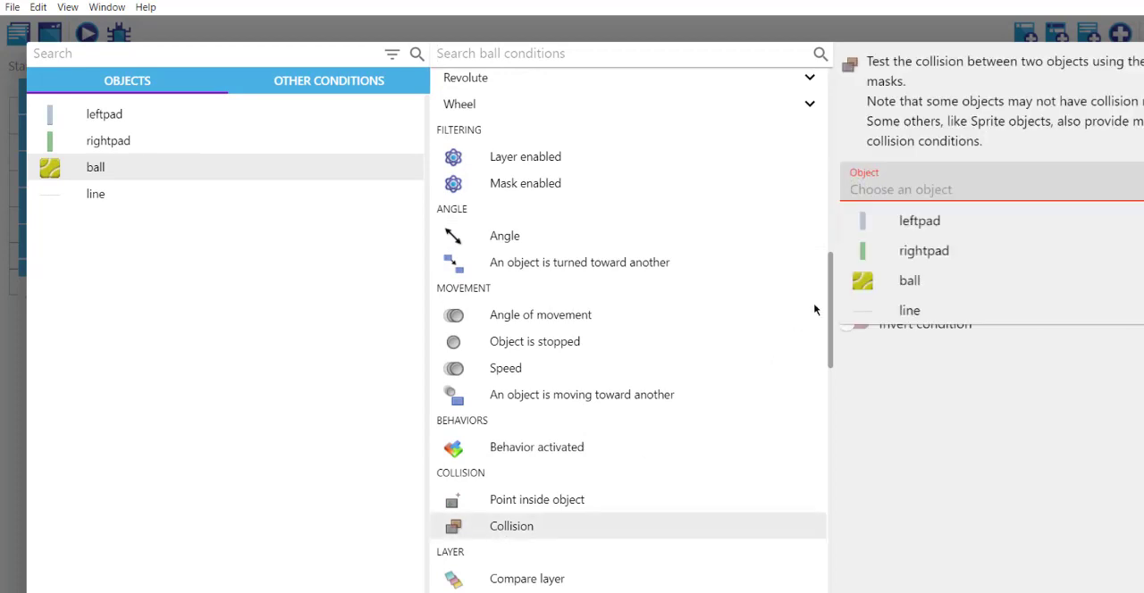
pyautogui.click(909, 310)
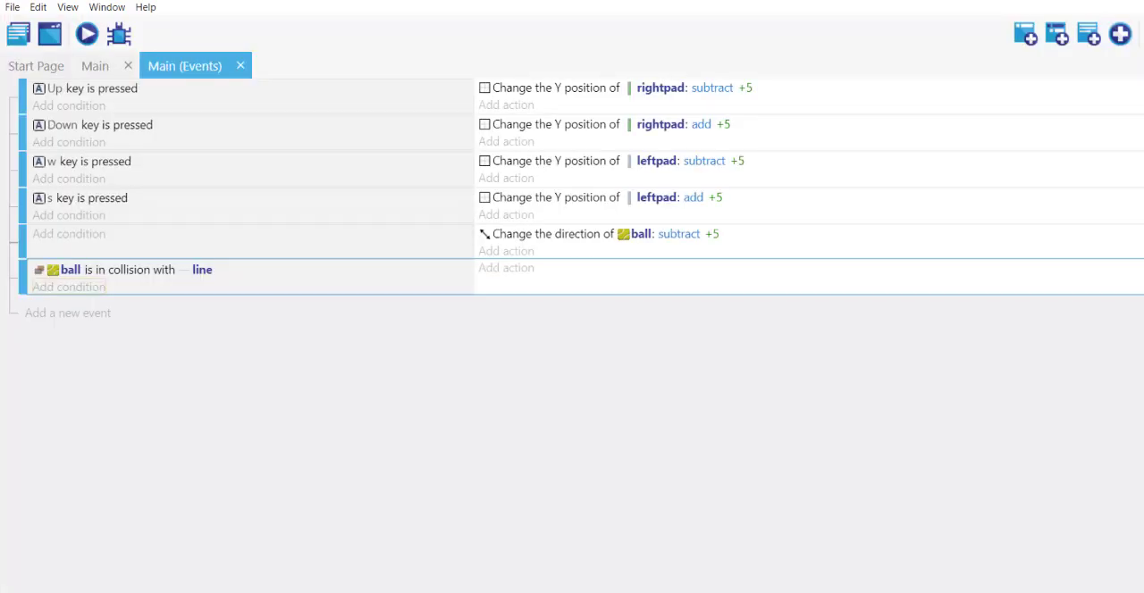
# Start the game preview from the toolbar Preview button.
pyautogui.click(86, 34)
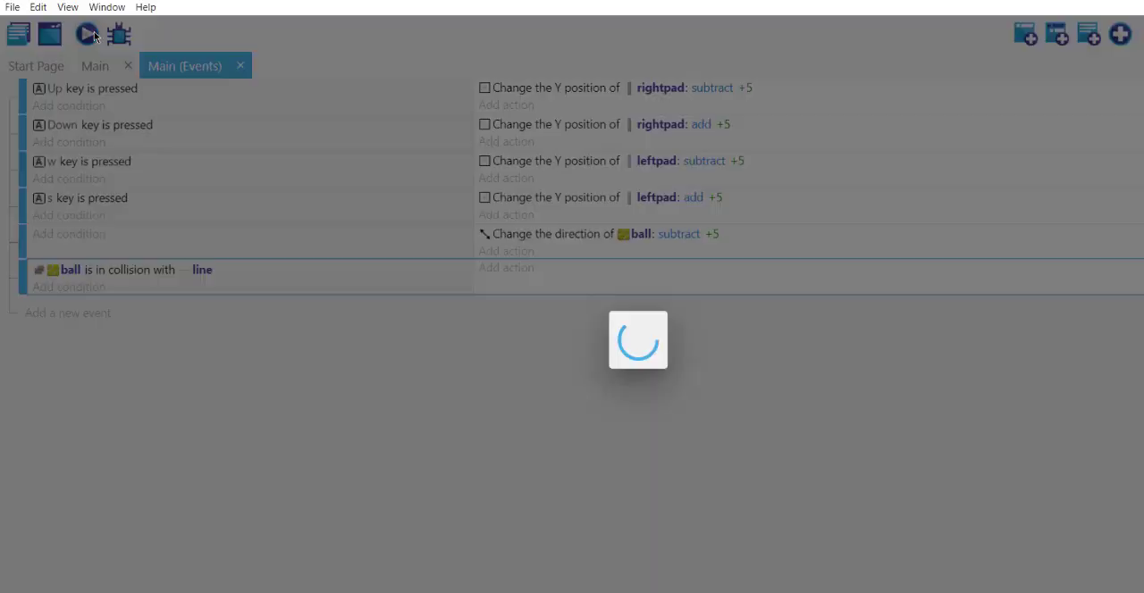
pyautogui.click(87, 34)
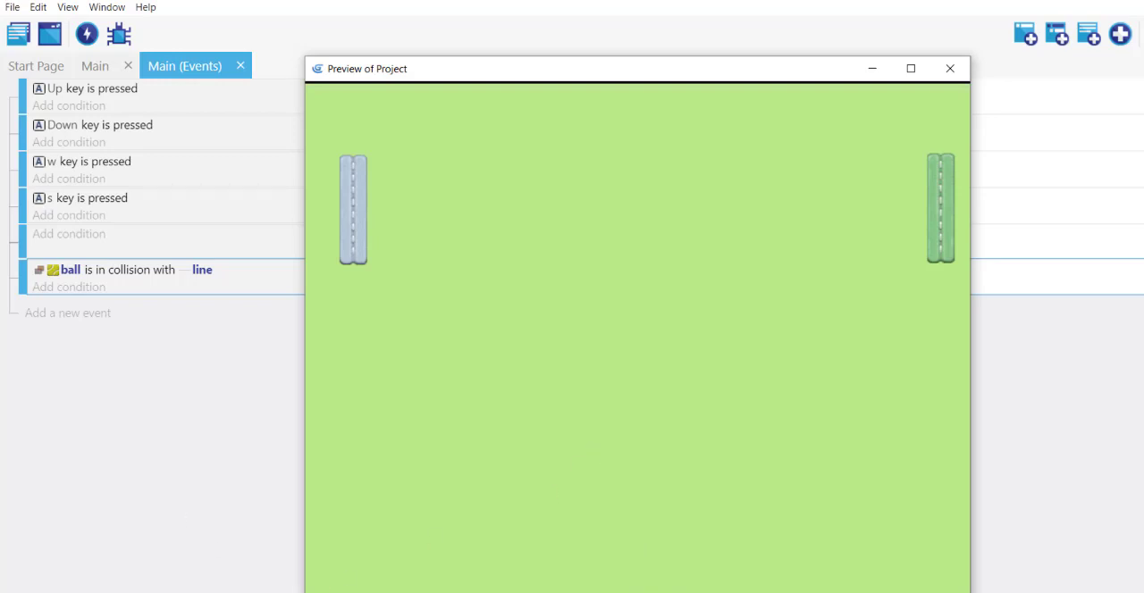
pyautogui.moveTo(673, 45)
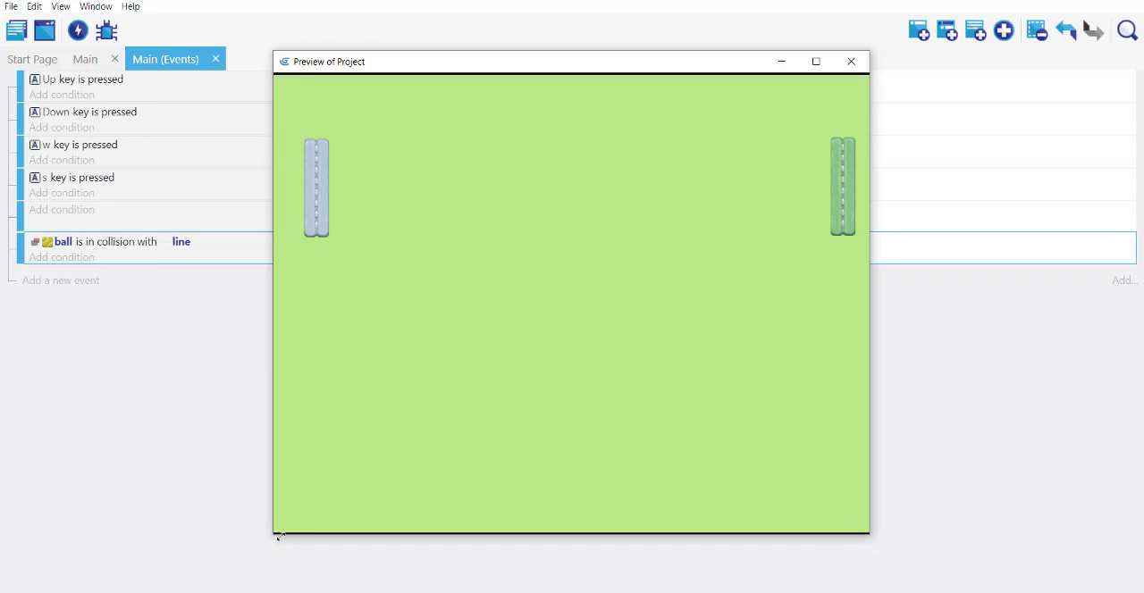
pyautogui.moveTo(696, 97)
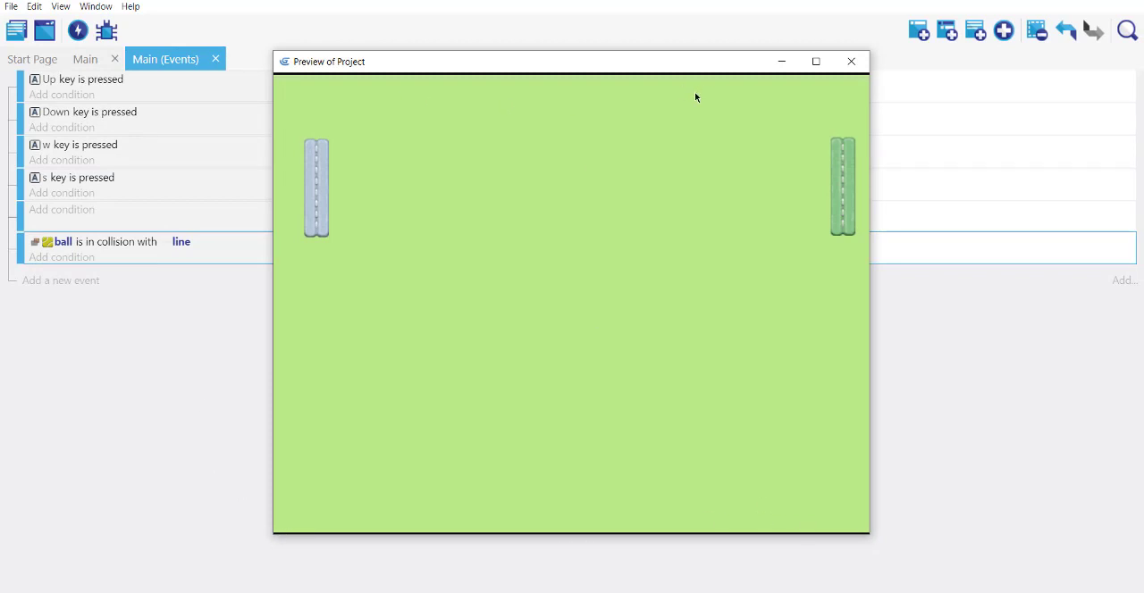
pyautogui.moveTo(564, 476)
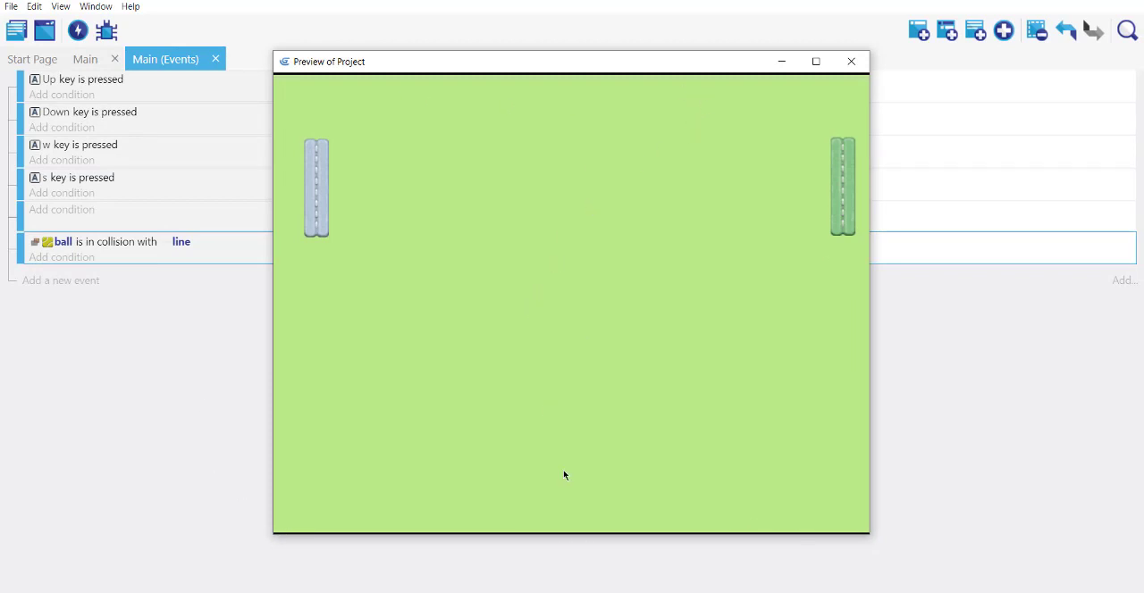
pyautogui.moveTo(534, 263)
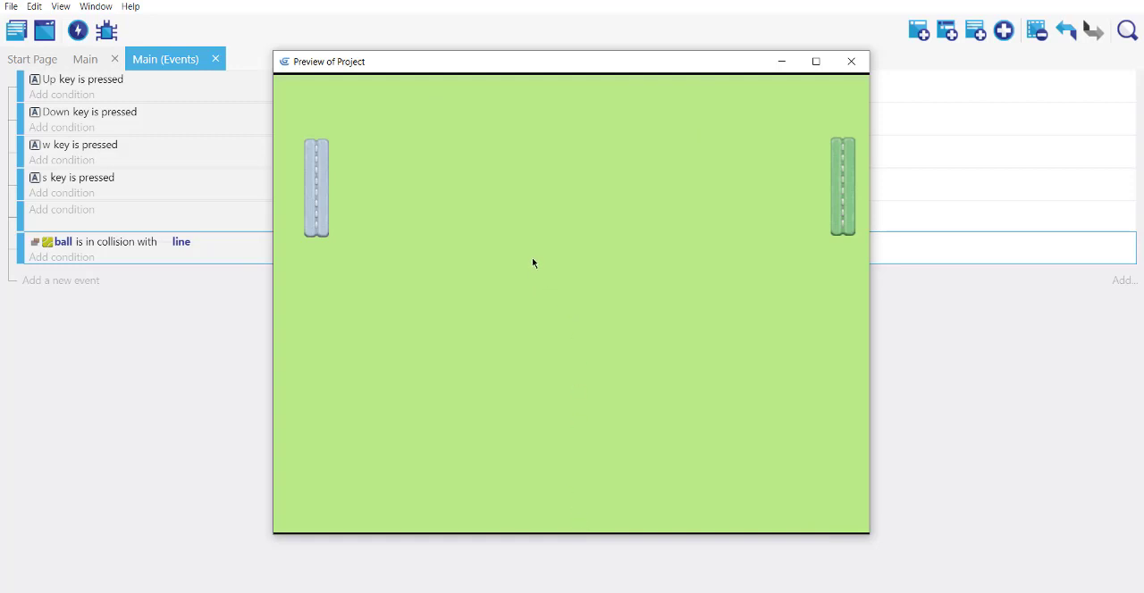
pyautogui.moveTo(559, 533)
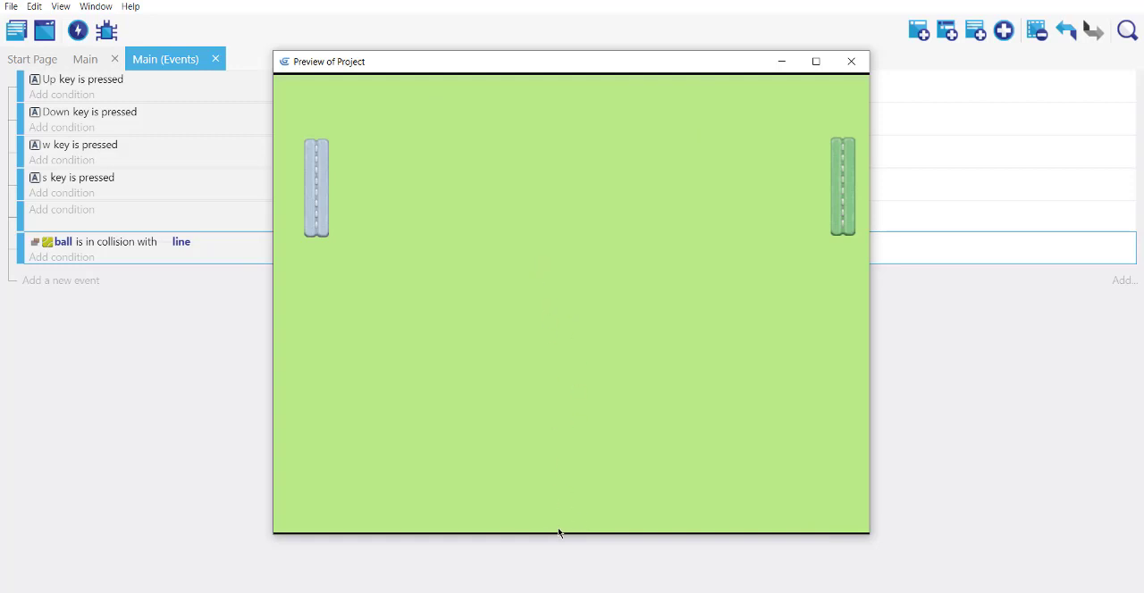
pyautogui.moveTo(679, 414)
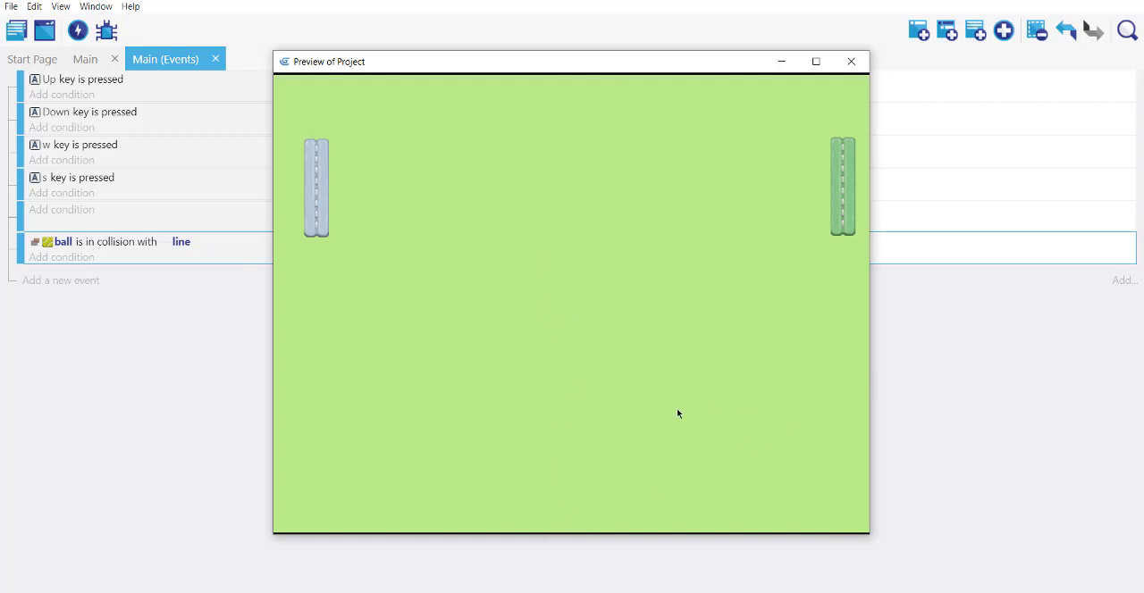
pyautogui.moveTo(536, 72)
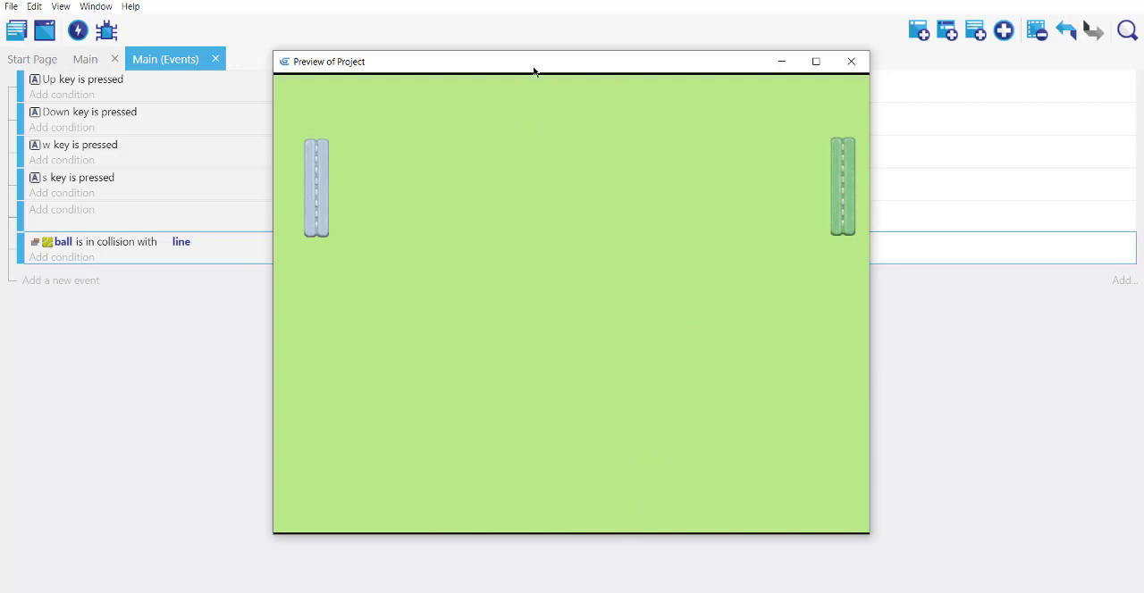
pyautogui.moveTo(540, 136)
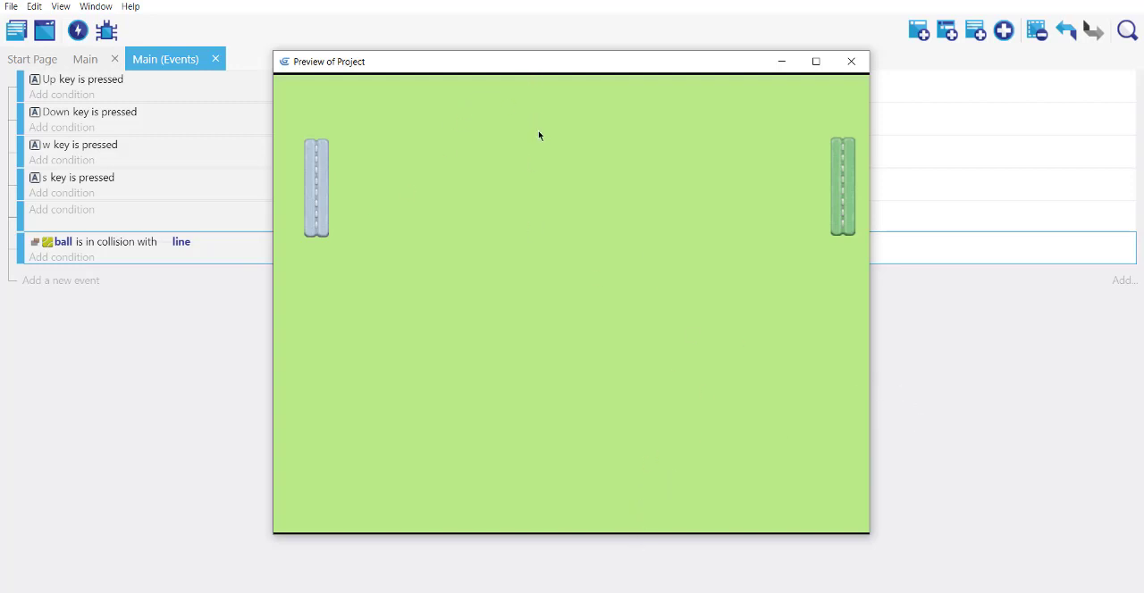
pyautogui.moveTo(646, 334)
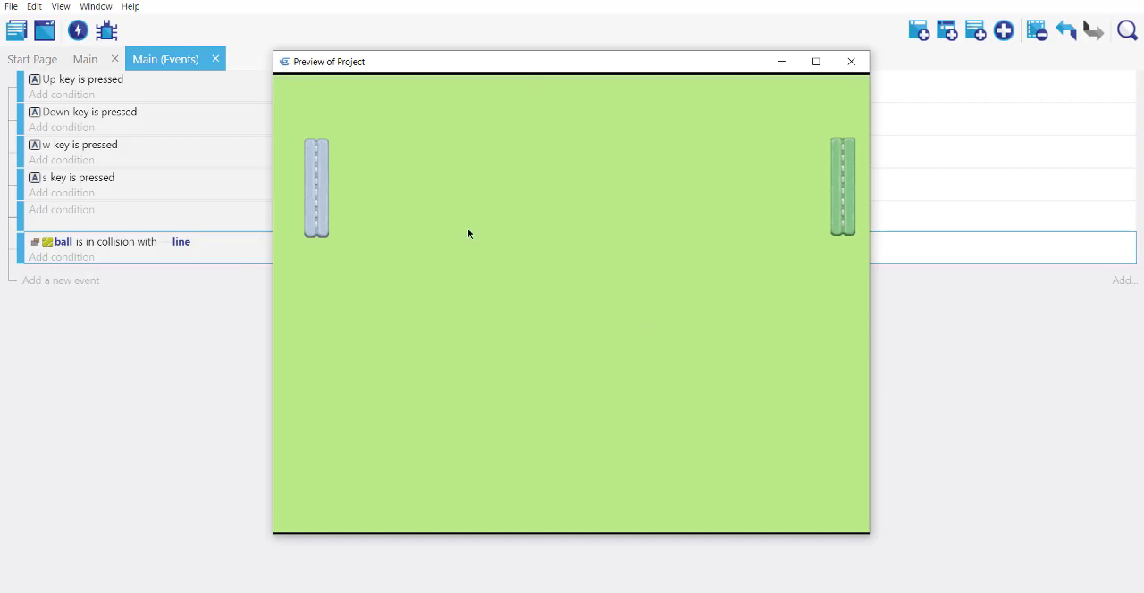
pyautogui.moveTo(860, 48)
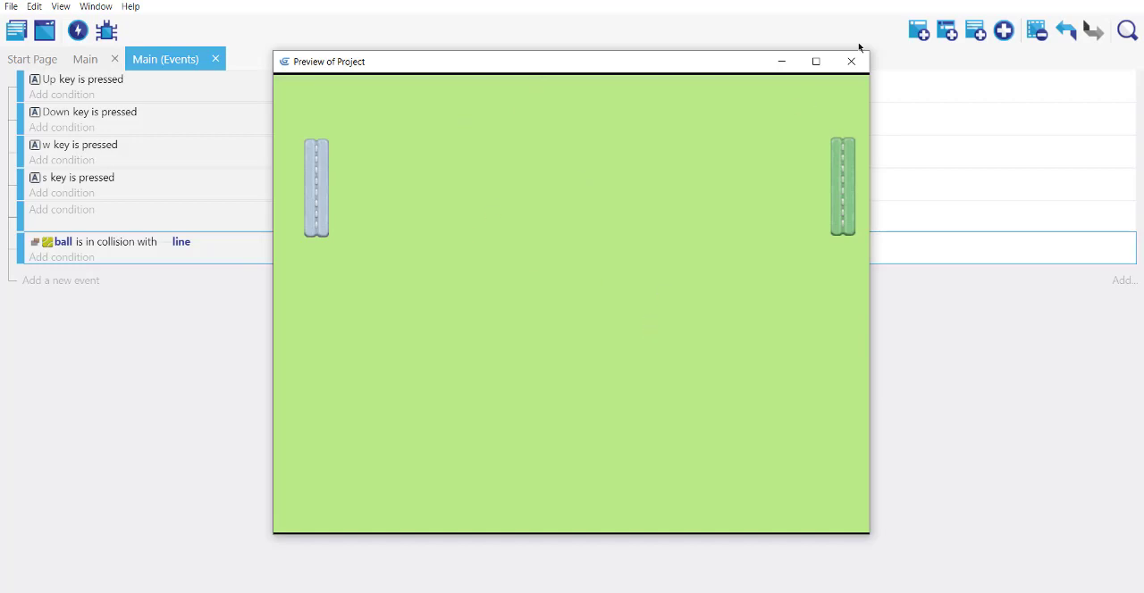